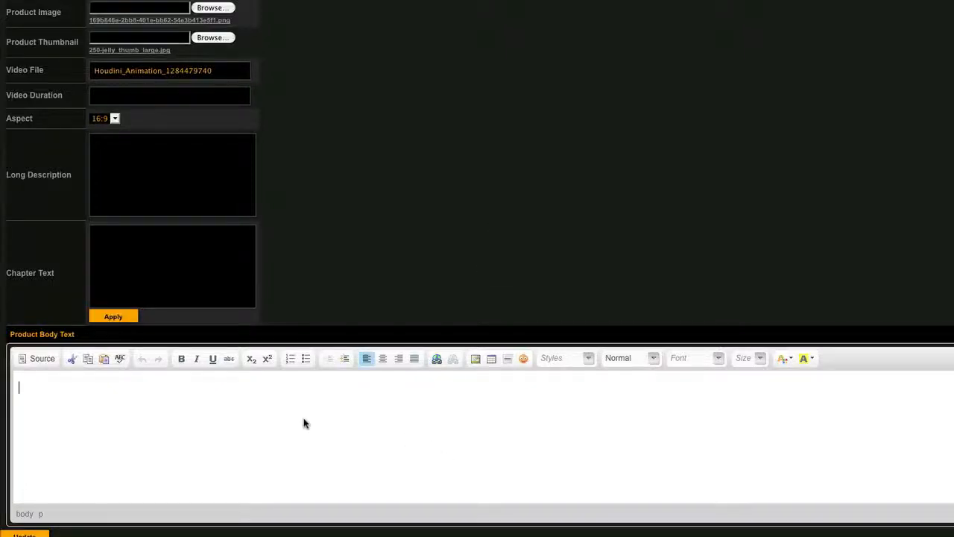
Scroll the CKEDITOR.editor docs down to the property list and Method Summary table.
type("asdfasdfasdfasd")
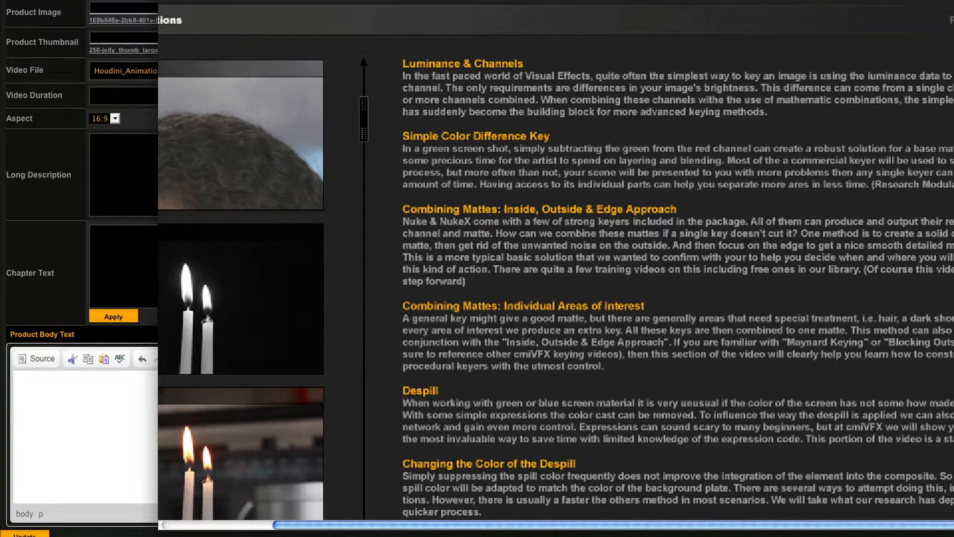
mouse_move(704, 379)
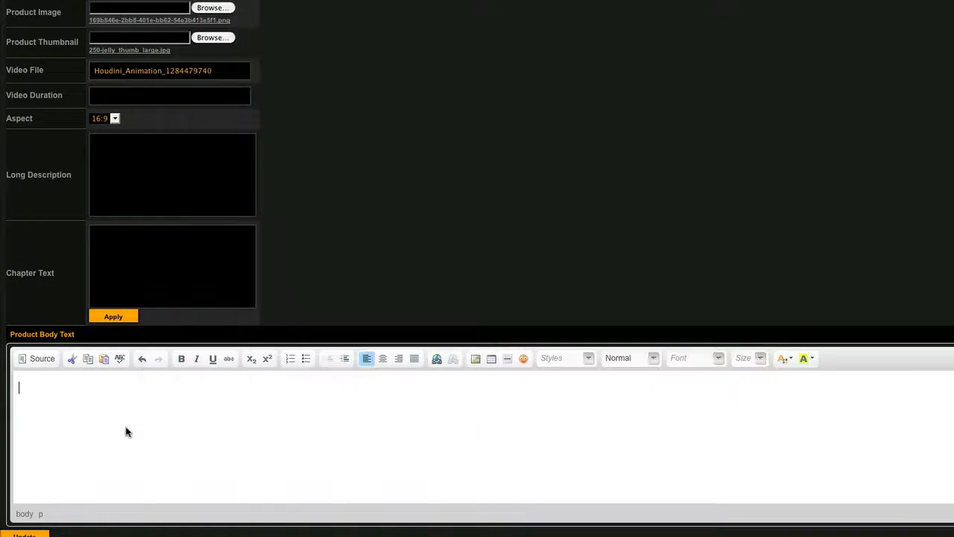
type("asdfsa")
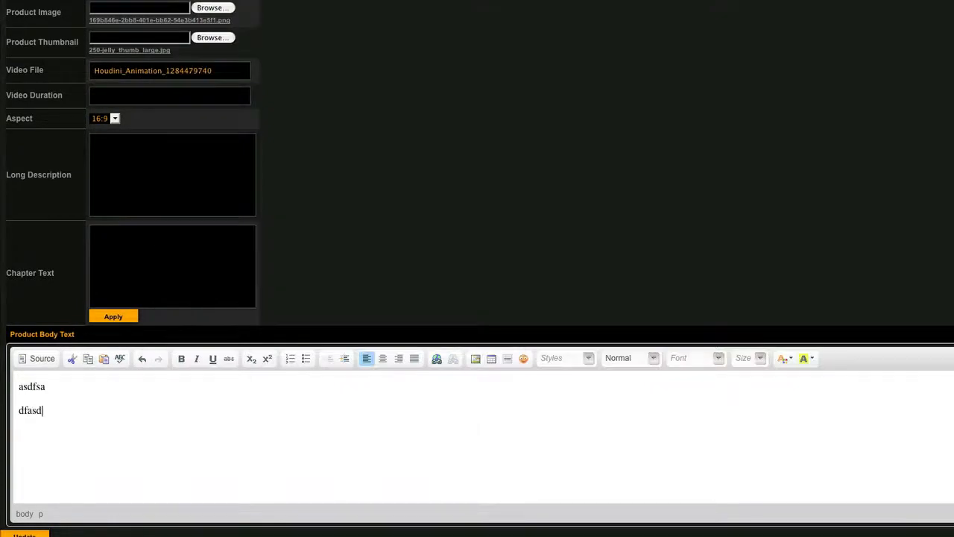
type("fasdf")
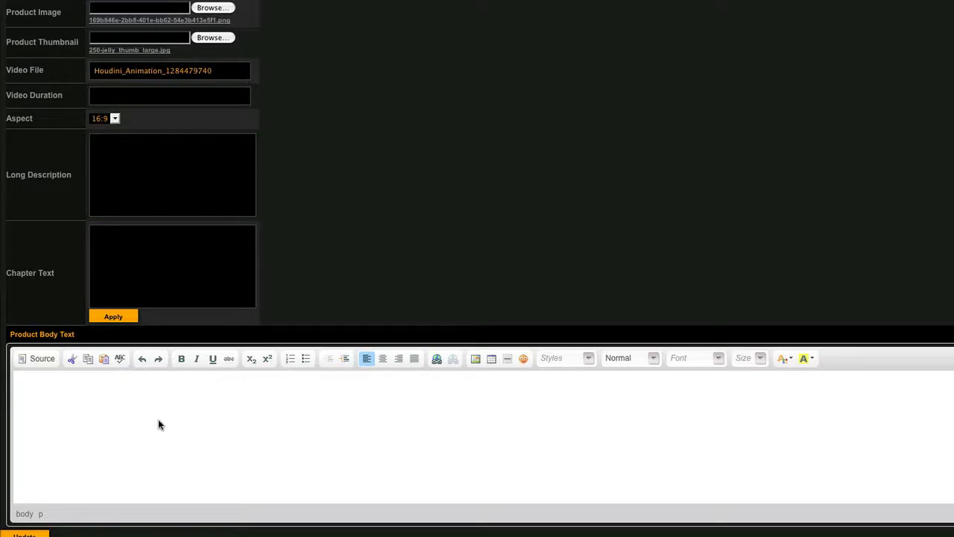
mouse_move(172, 417)
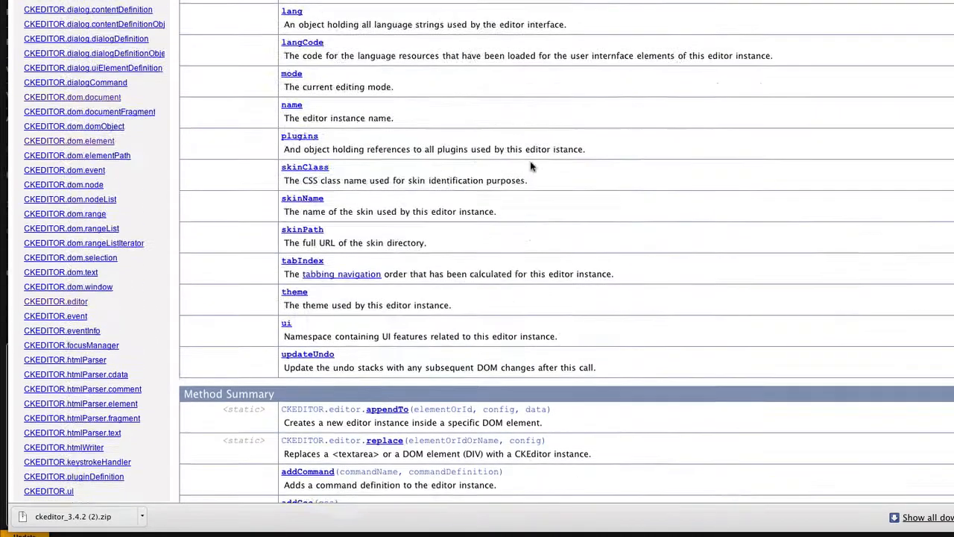
scroll("down", 3)
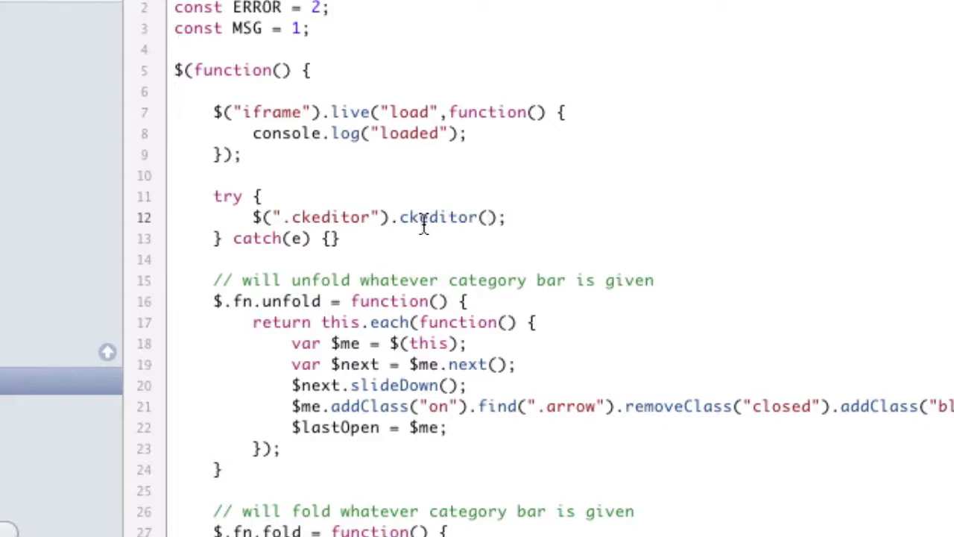
Give the .ckeditor() call a callback function containing console.log("here");.
type("function(")
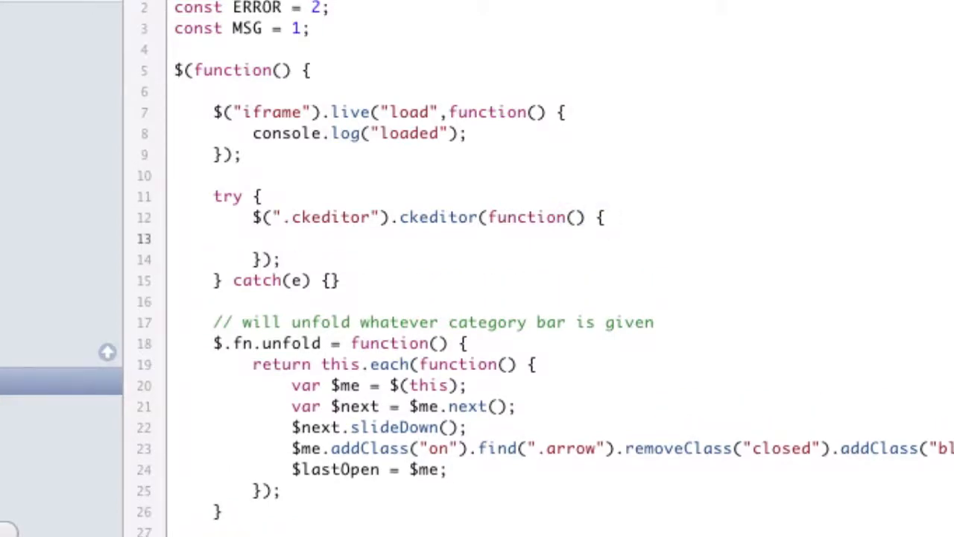
left_click(292, 239)
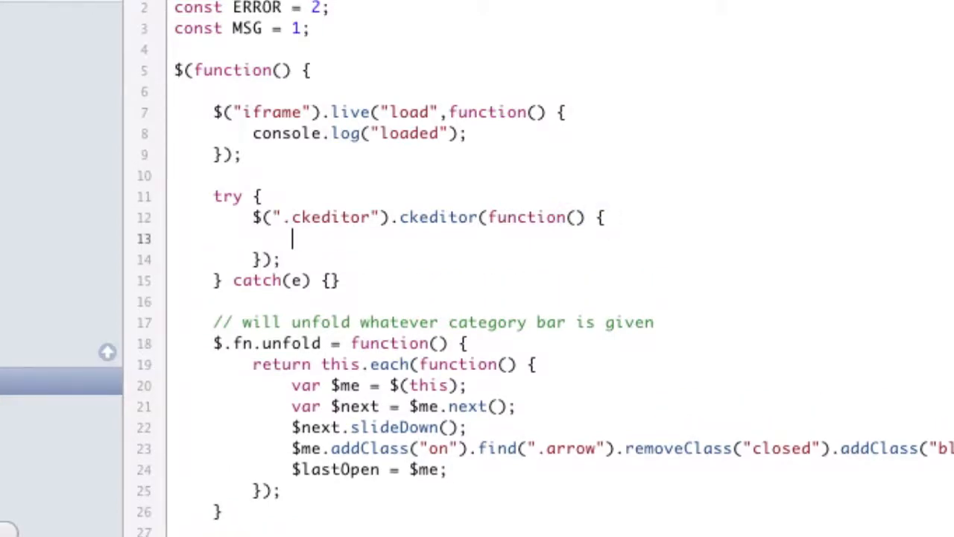
type("console.l")
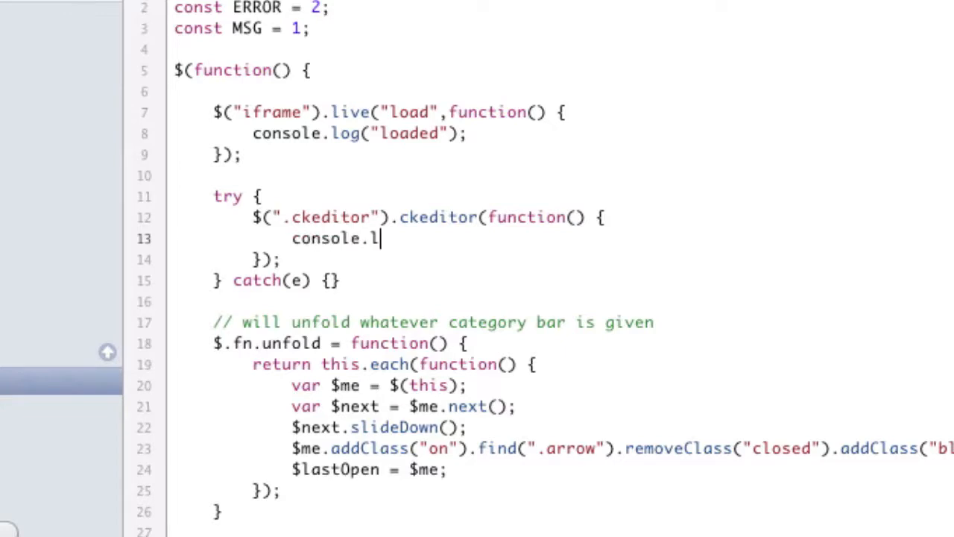
type("og(\"here\");")
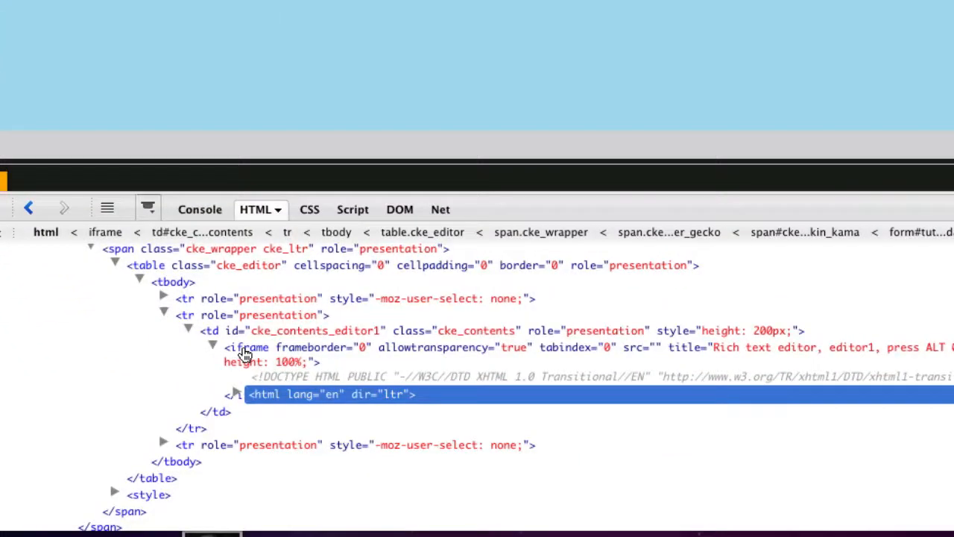
In Firebug, expand the editor iframe, select its <body> and choose New Attribute.
left_click(246, 348)
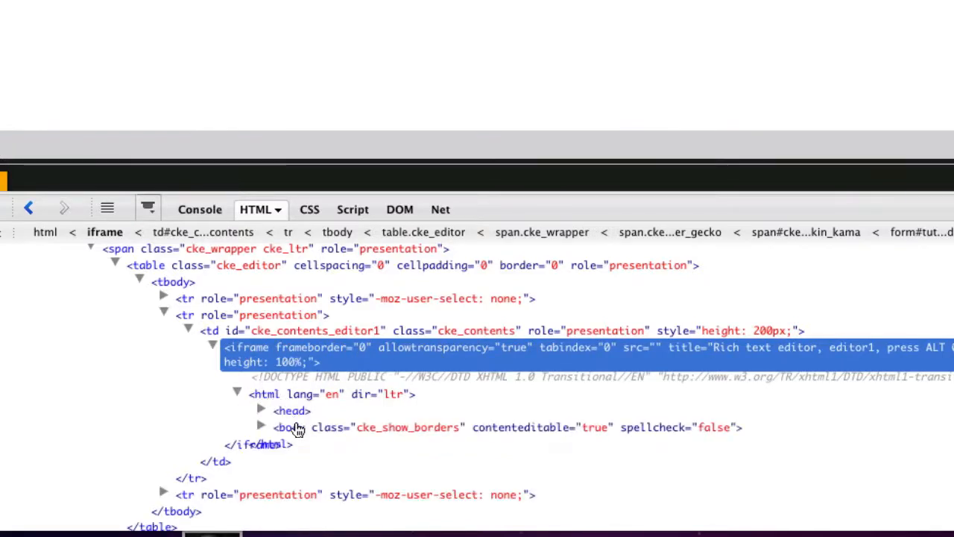
left_click(283, 427)
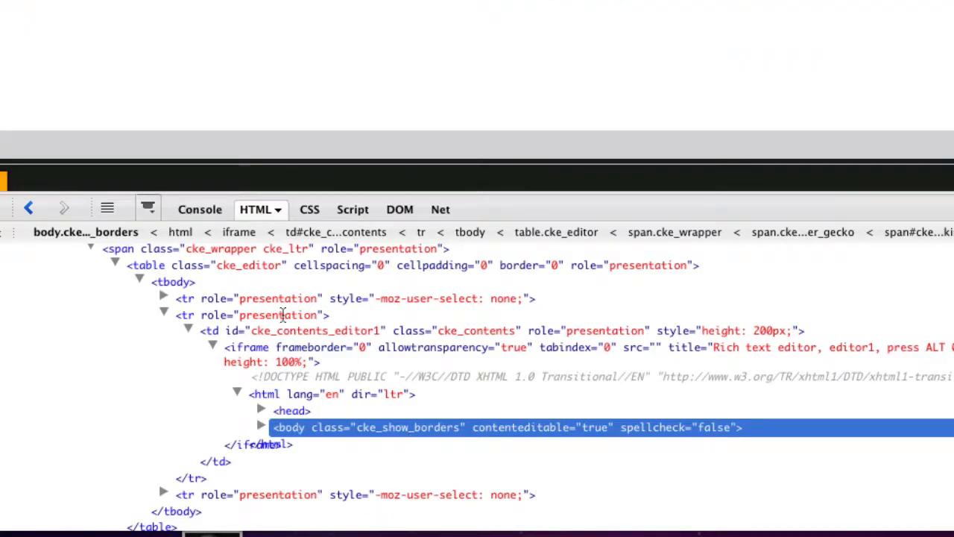
right_click(295, 427)
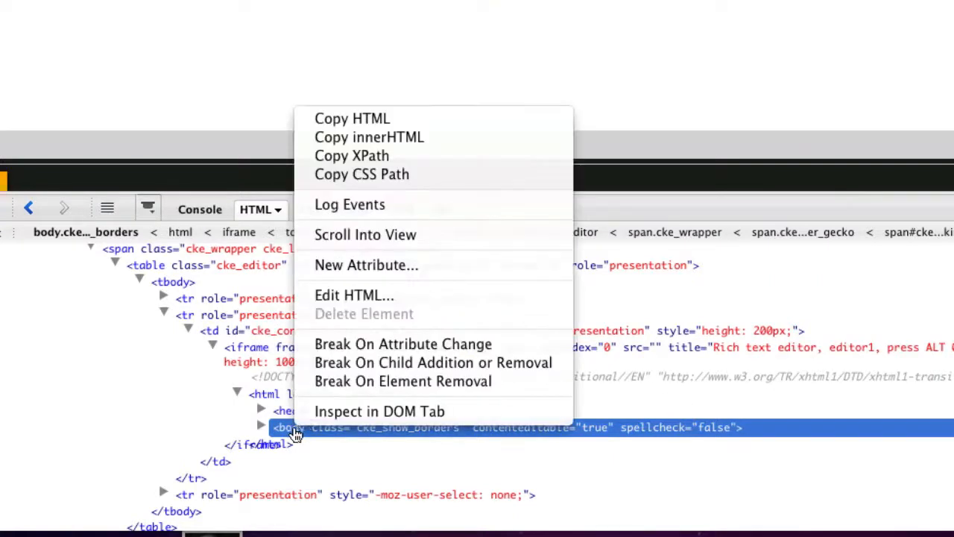
mouse_move(366, 264)
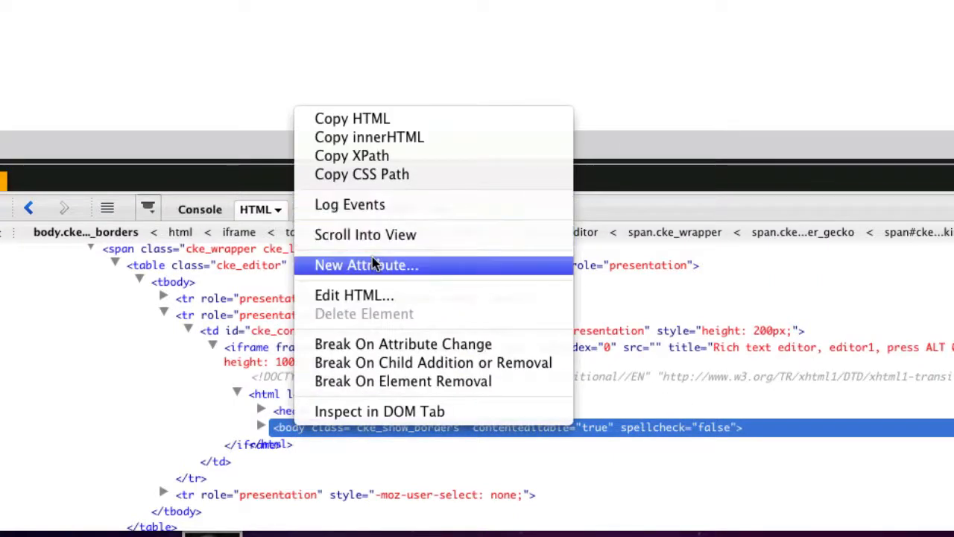
left_click(365, 264)
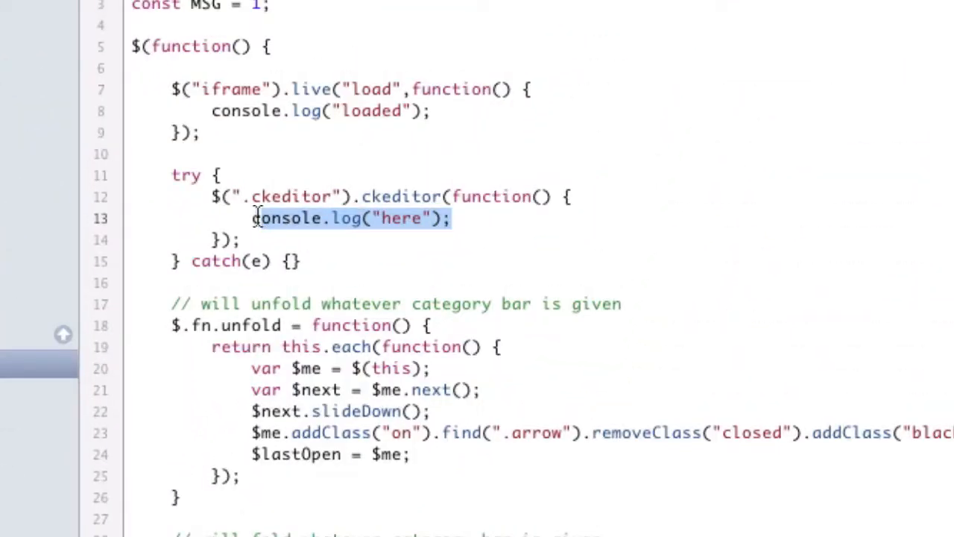
Replace the log with CKEDITOR.document.getBody().setStyle("background-color","#ff0000") in the callback.
type("C")
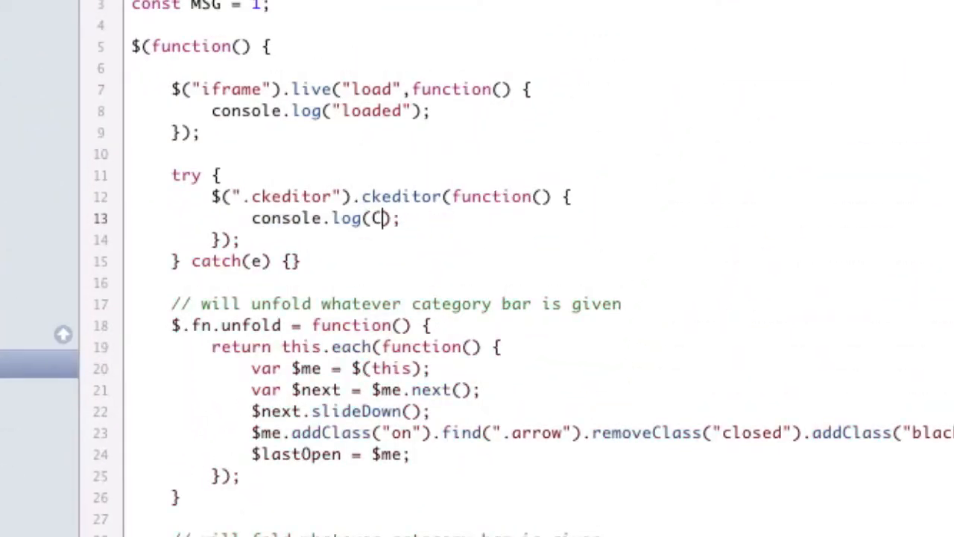
type("KEDITOR")
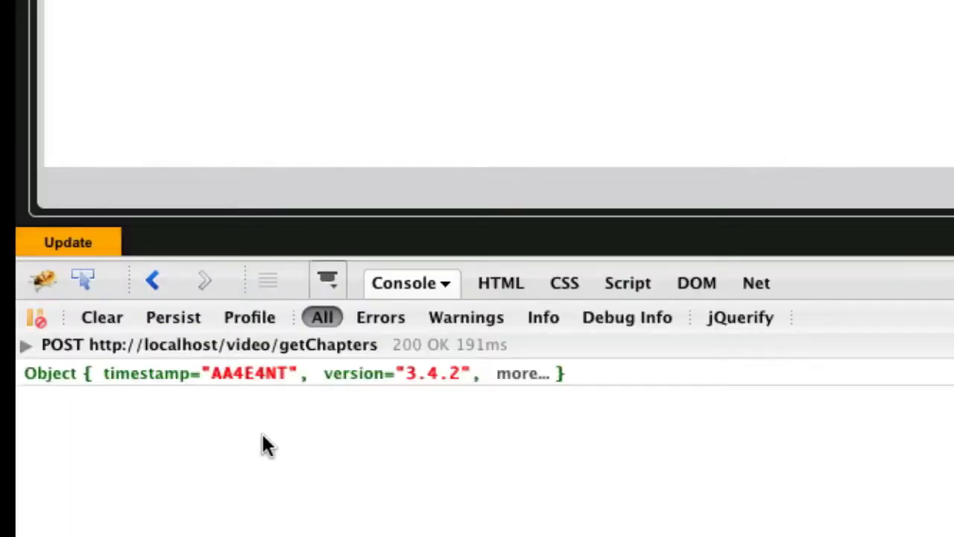
left_click(680, 283)
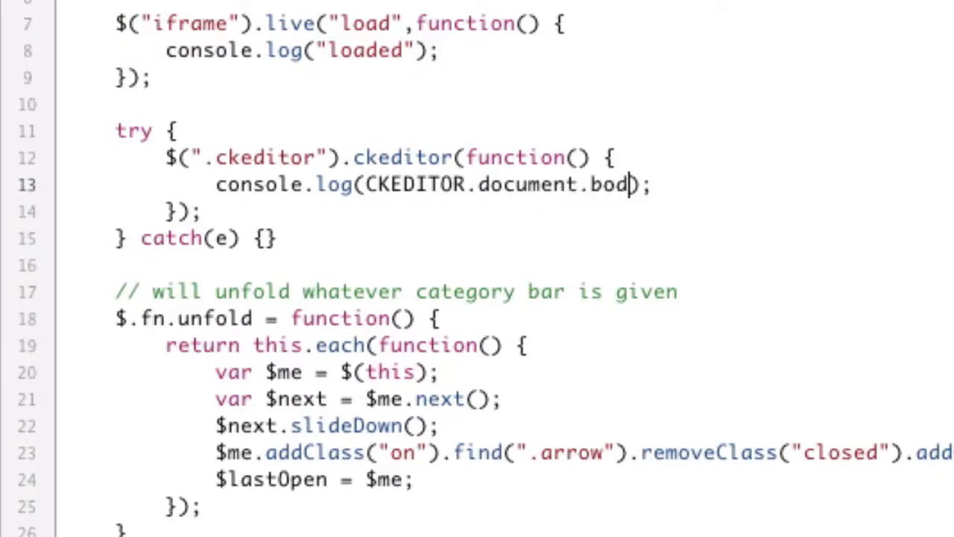
type("getBod")
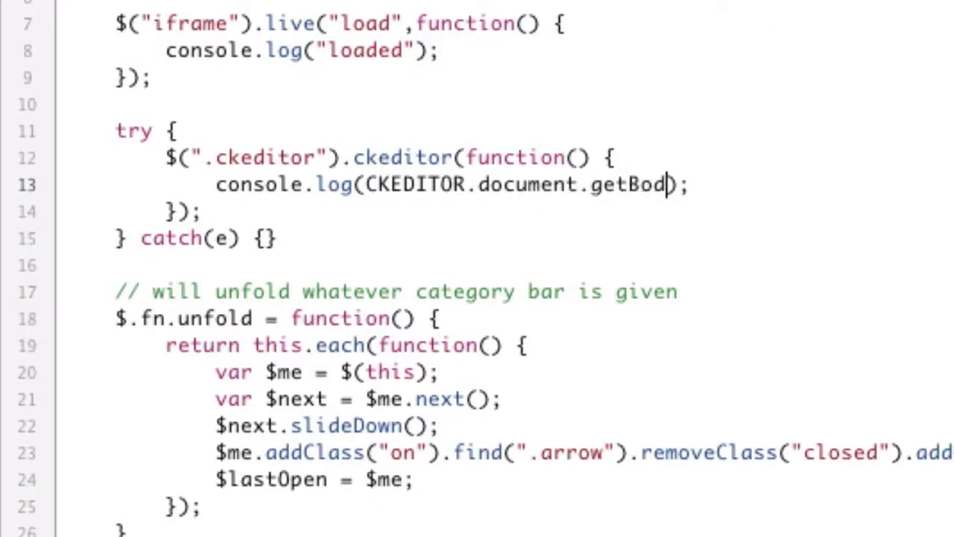
type("()")
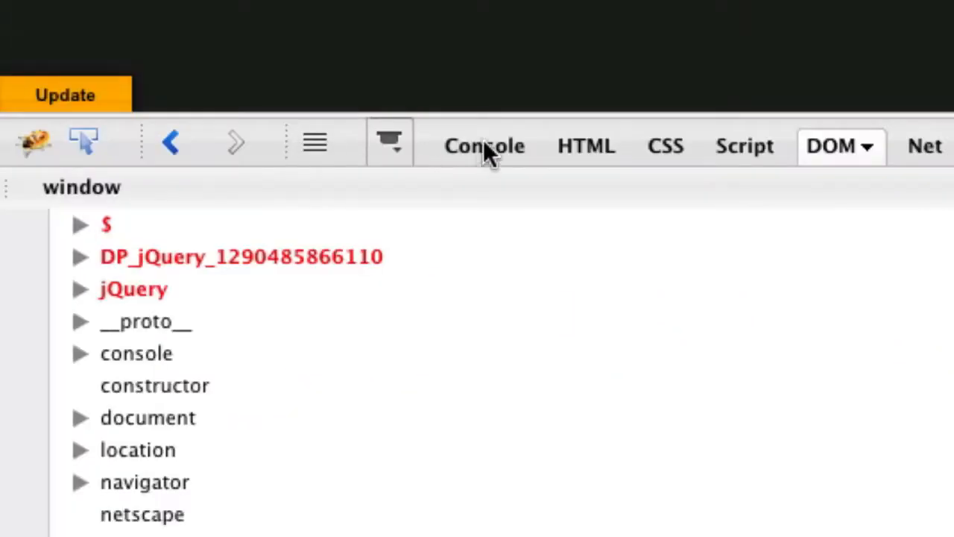
left_click(484, 145)
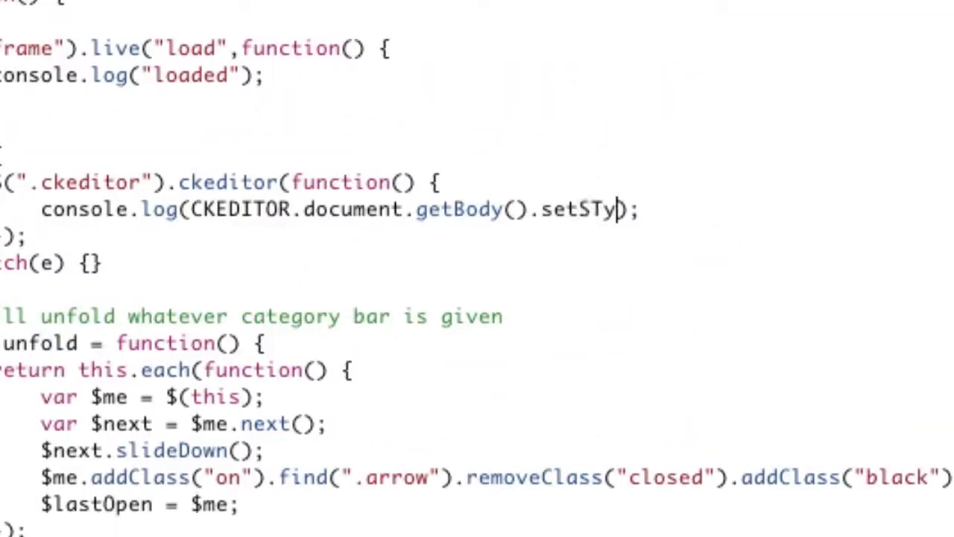
type("le(\"bac")
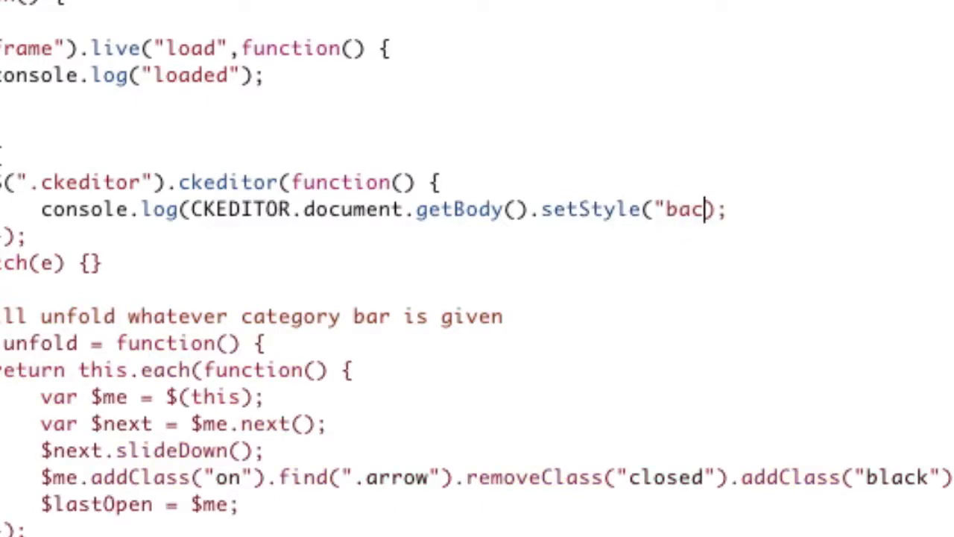
type("kground-color\",\"#")
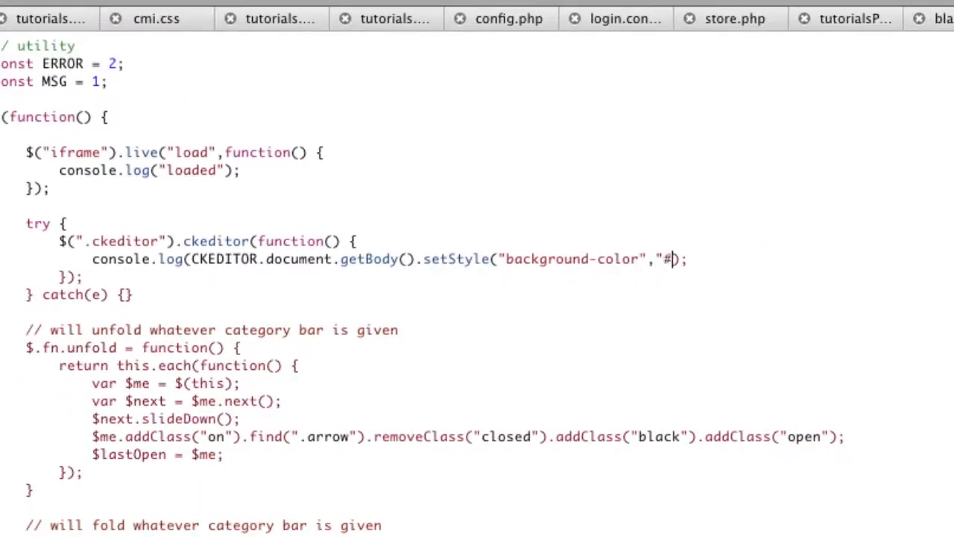
type("ff0000")
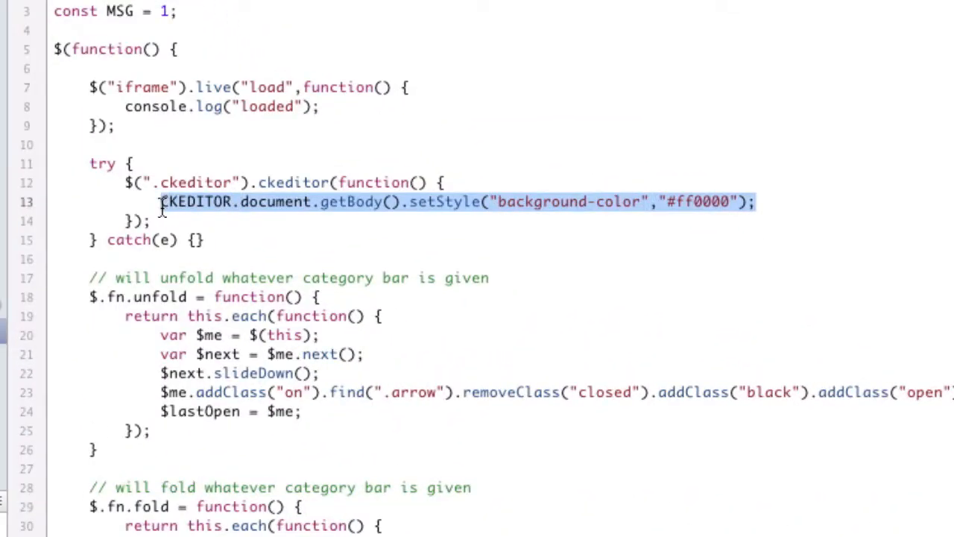
Replace the background line with var doc = $("iframe")[0].contentDocument; and start a console.log.
key("Delete")
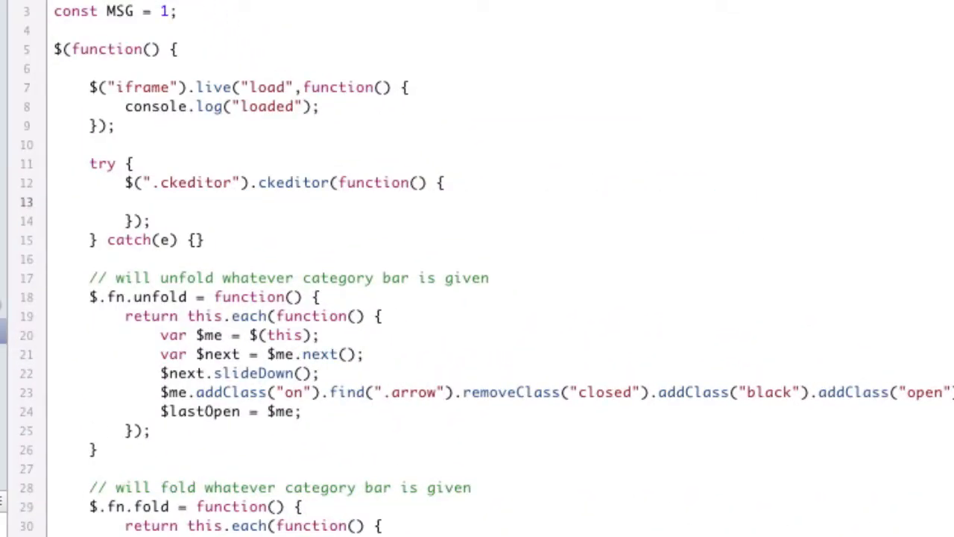
left_click(159, 202)
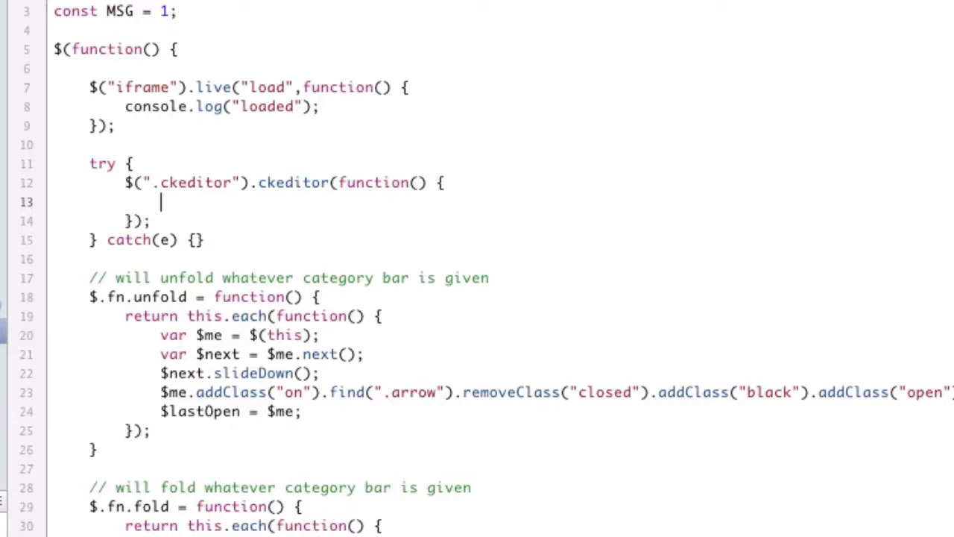
type("v")
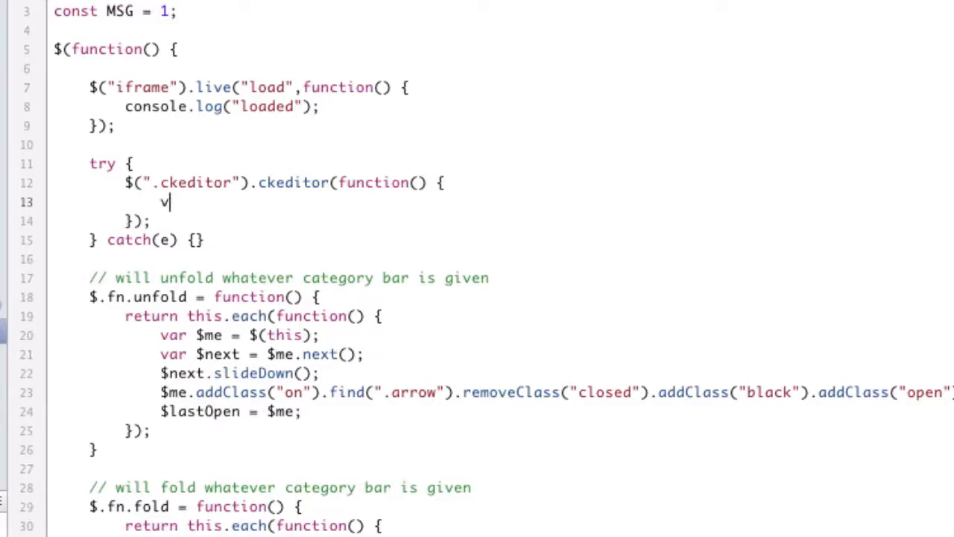
type("ar doc")
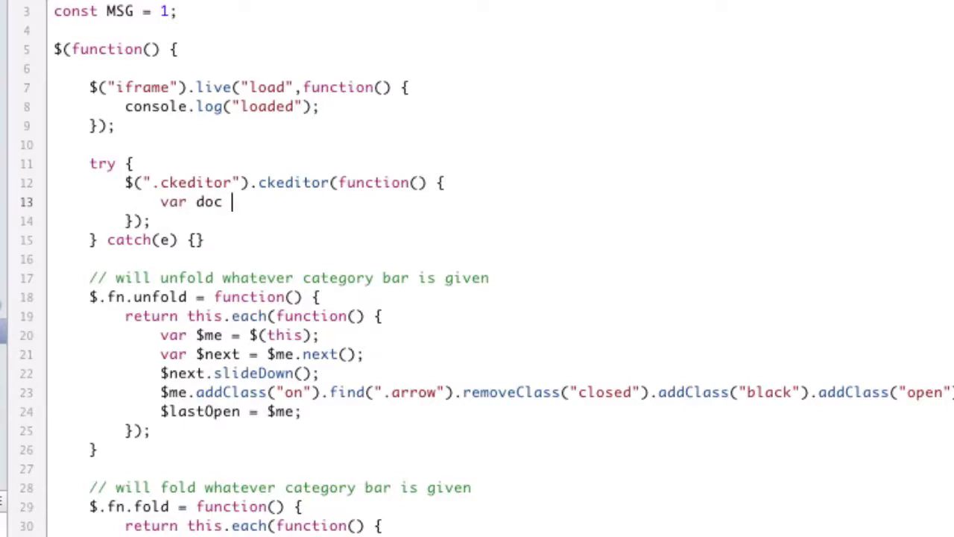
type("= $(\"iframe")
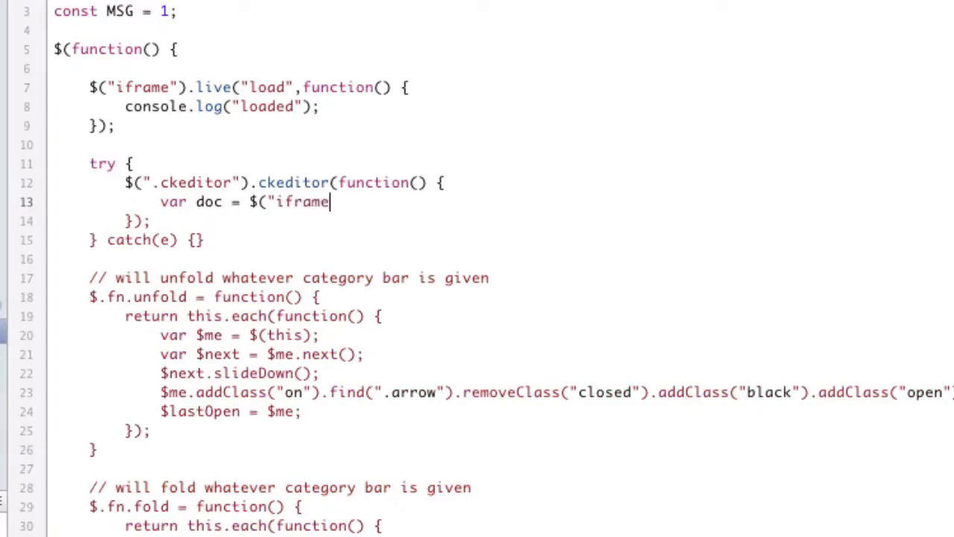
type("\")[0]")
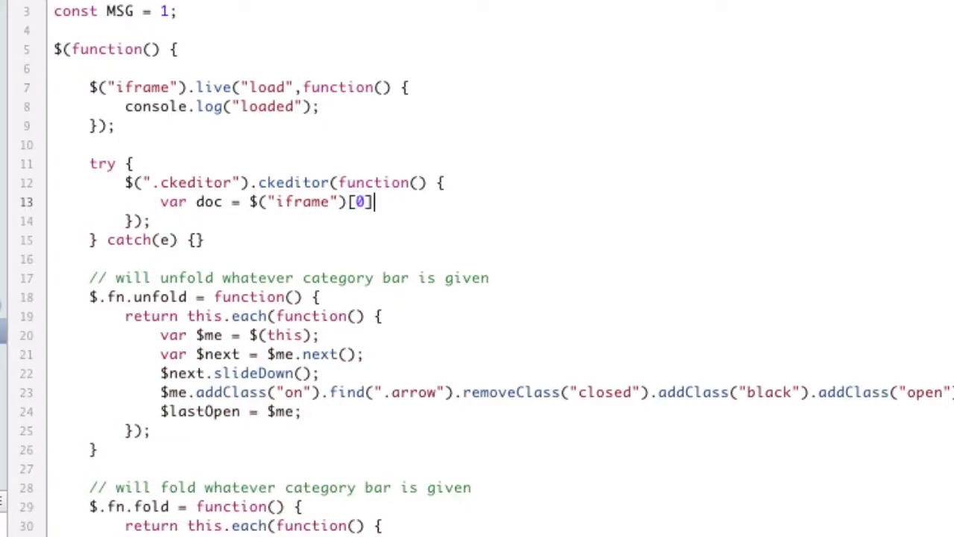
type(".conten")
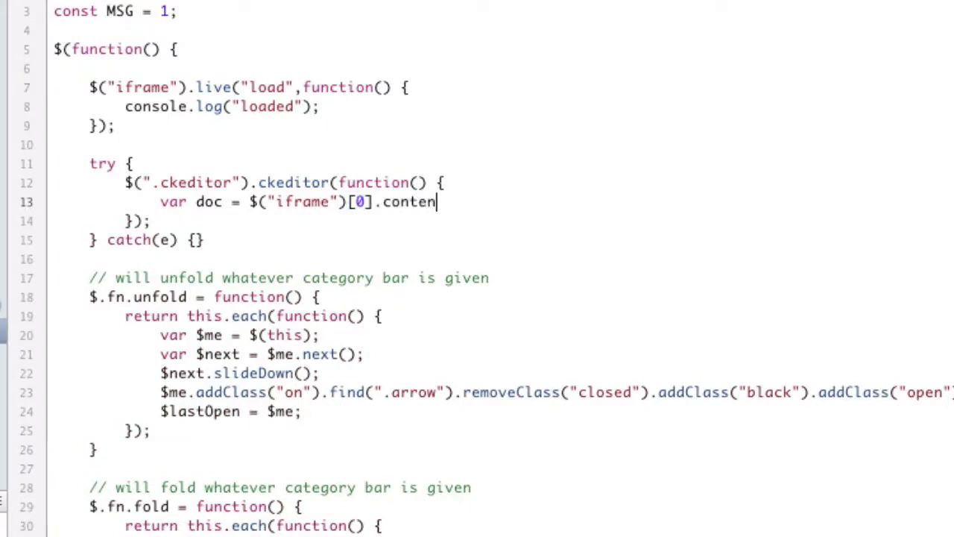
type("tDocument;")
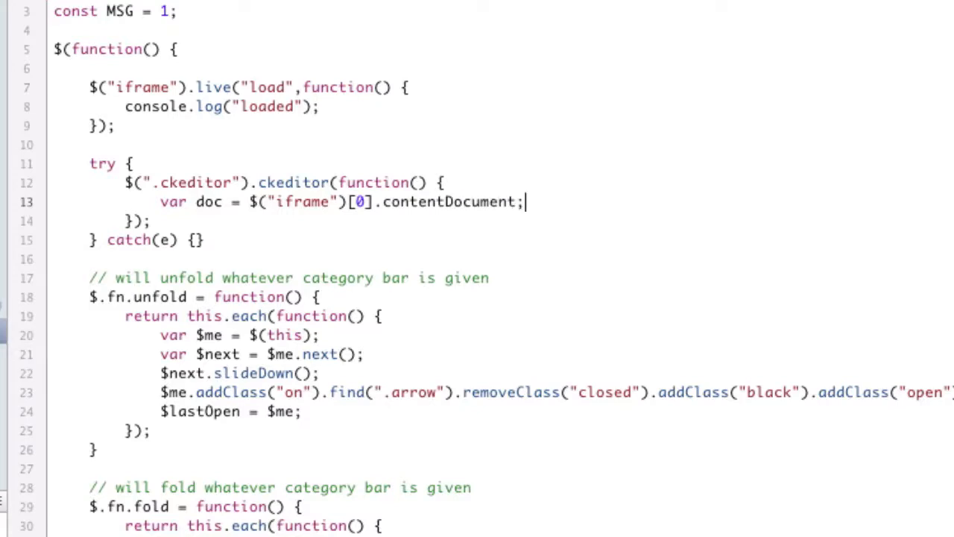
type("console.l")
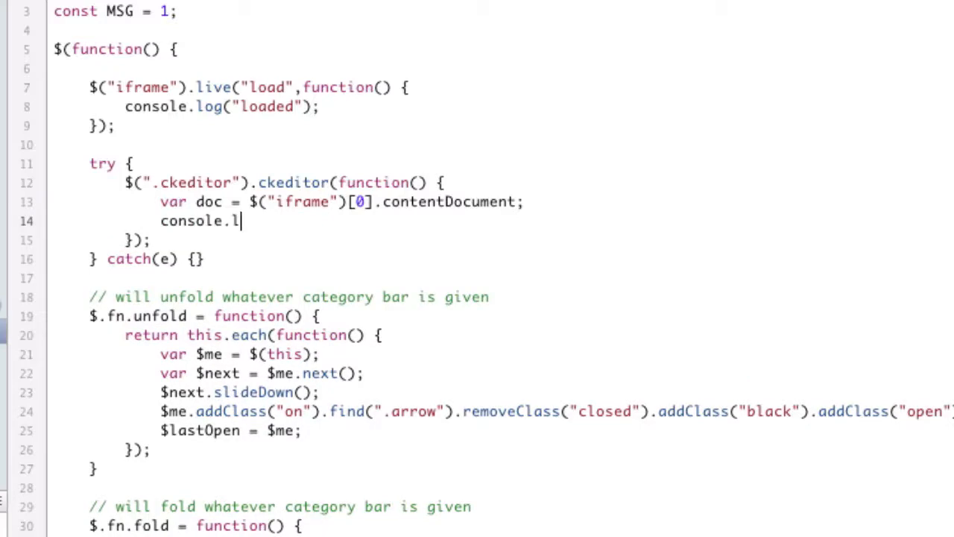
type("og(doc")
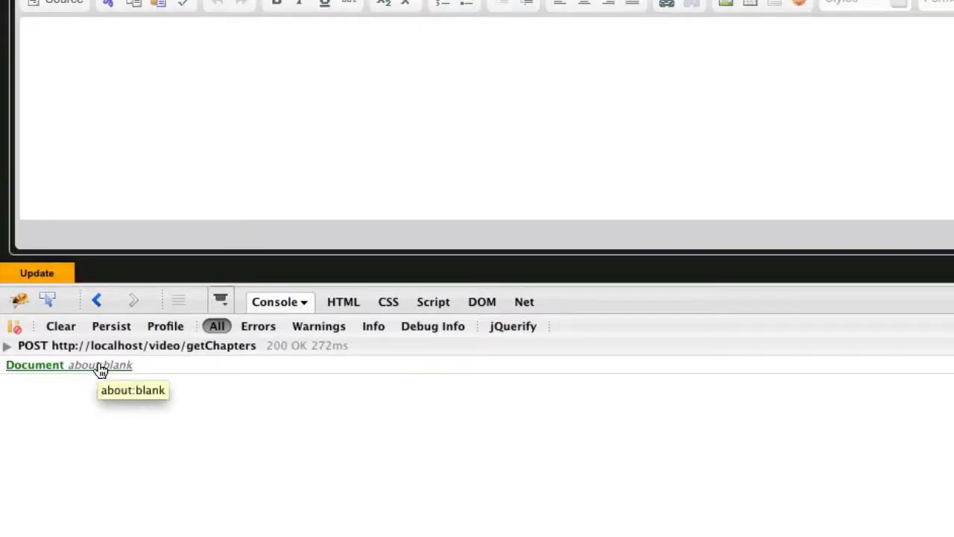
mouse_move(373, 416)
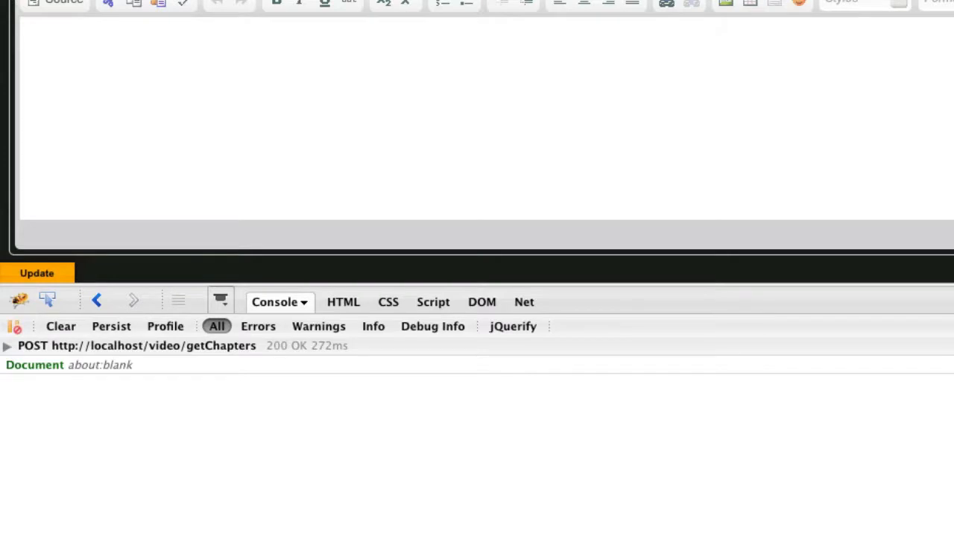
mouse_move(412, 141)
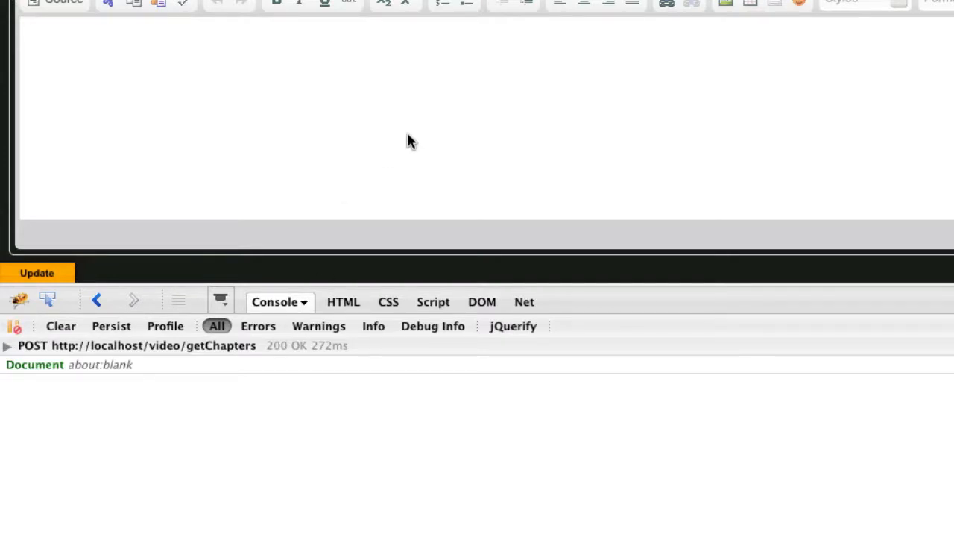
mouse_move(569, 506)
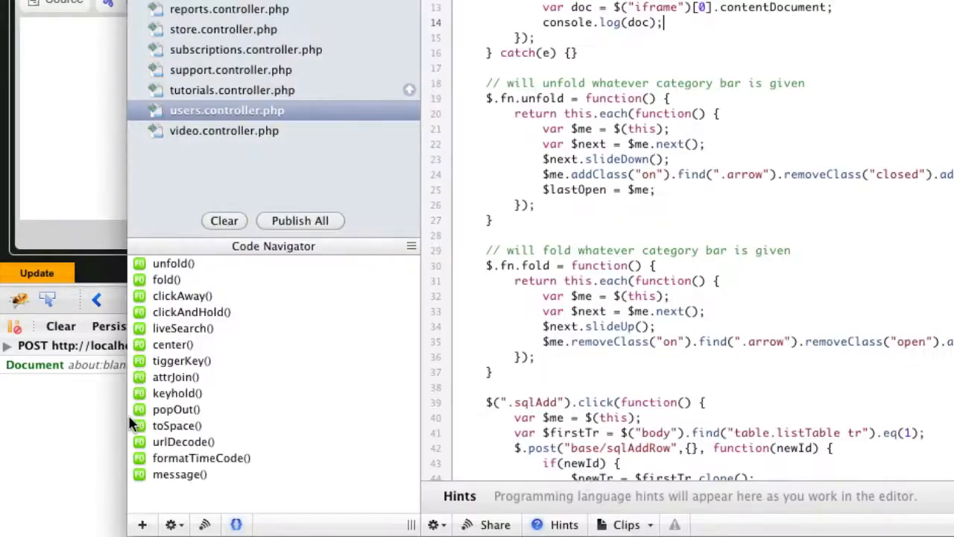
Rewrite the log statement as console.log(doc.body);.
double_click(589, 23)
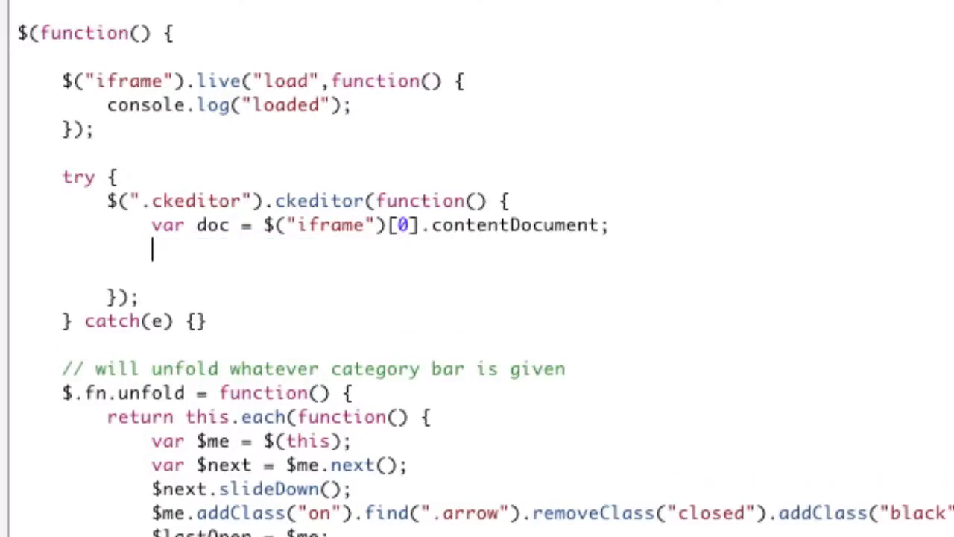
type("$")
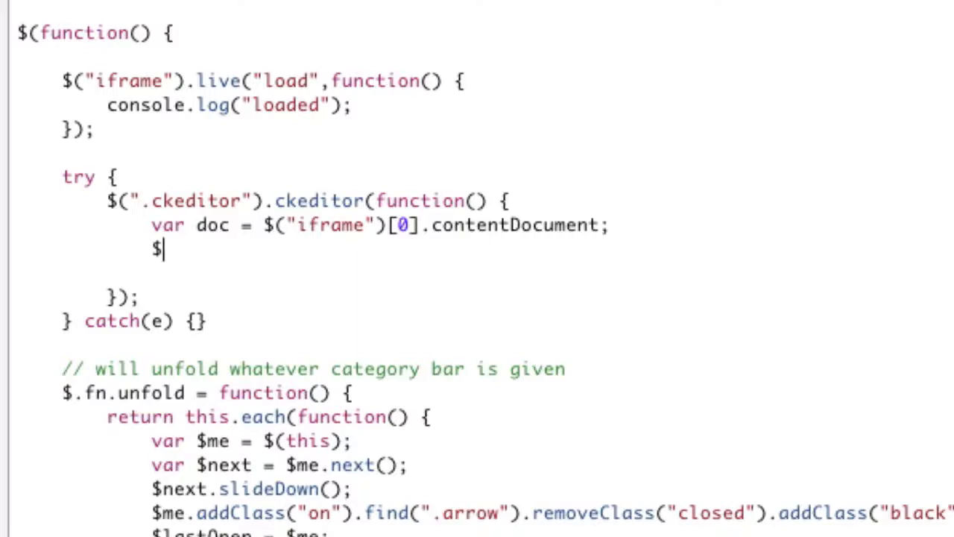
type("(")
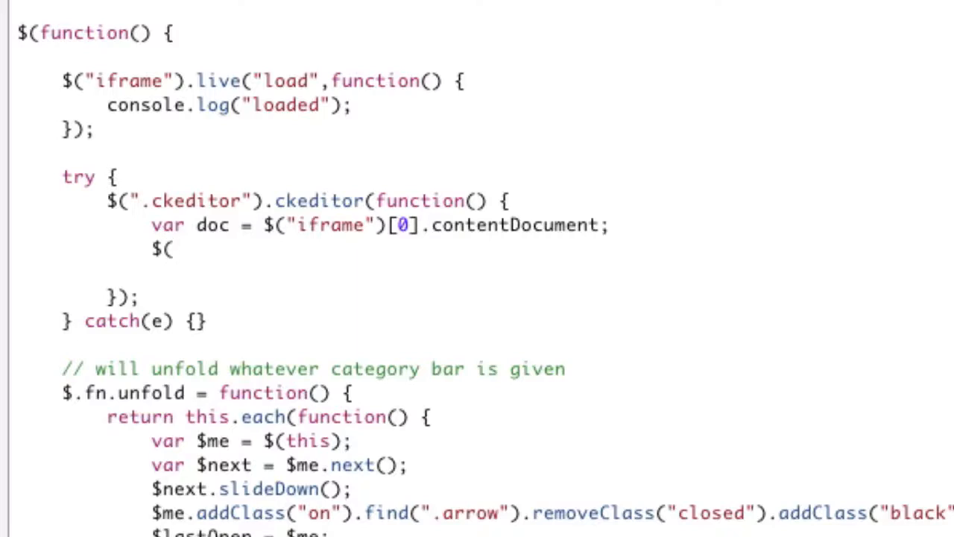
left_click(173, 250)
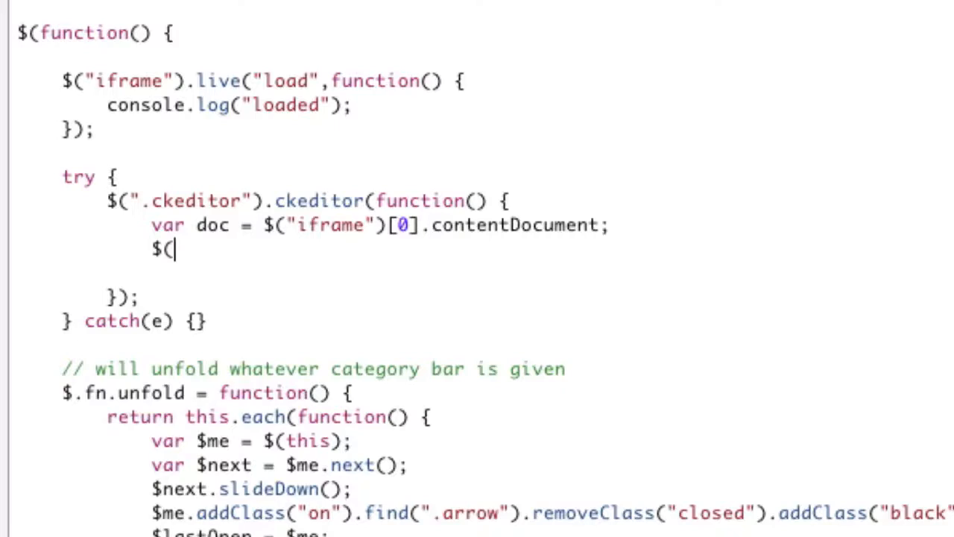
type("docume")
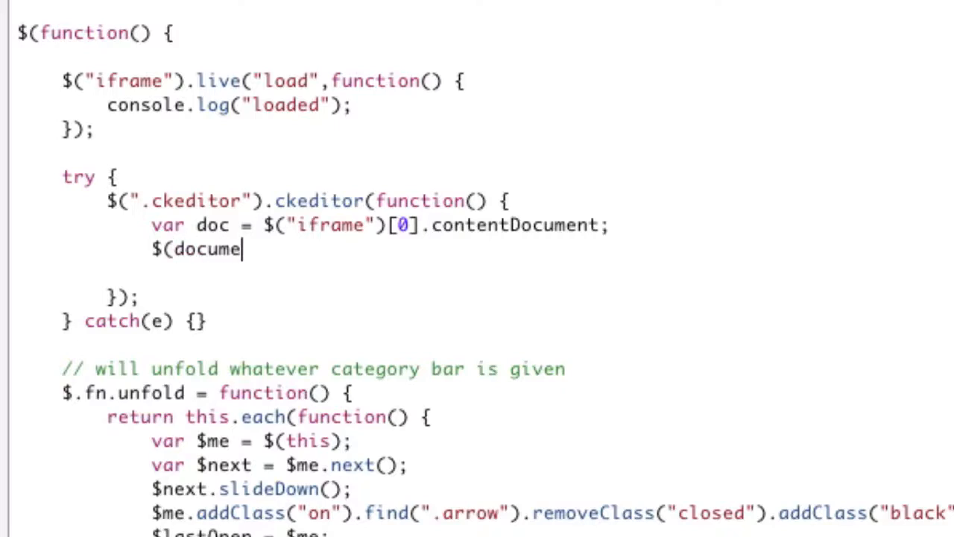
type(".body")
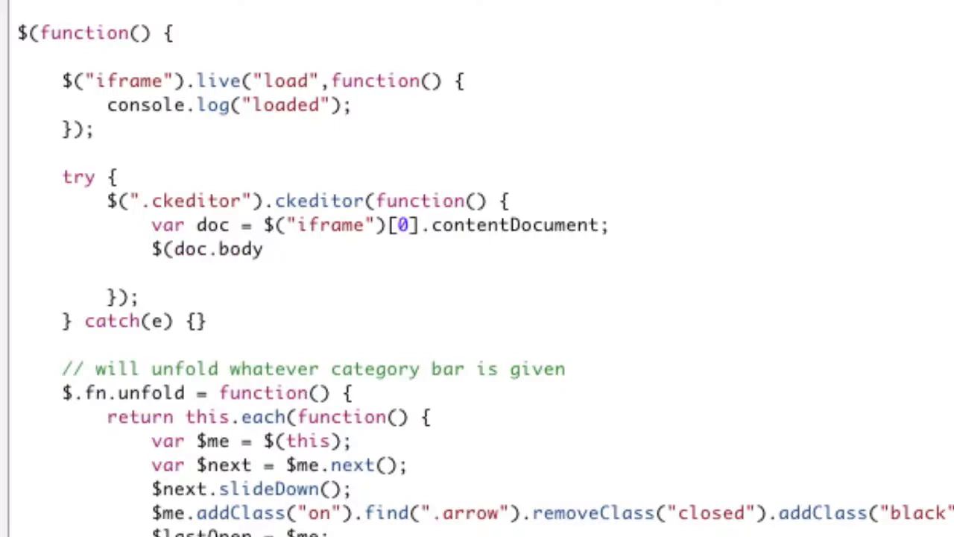
type(")")
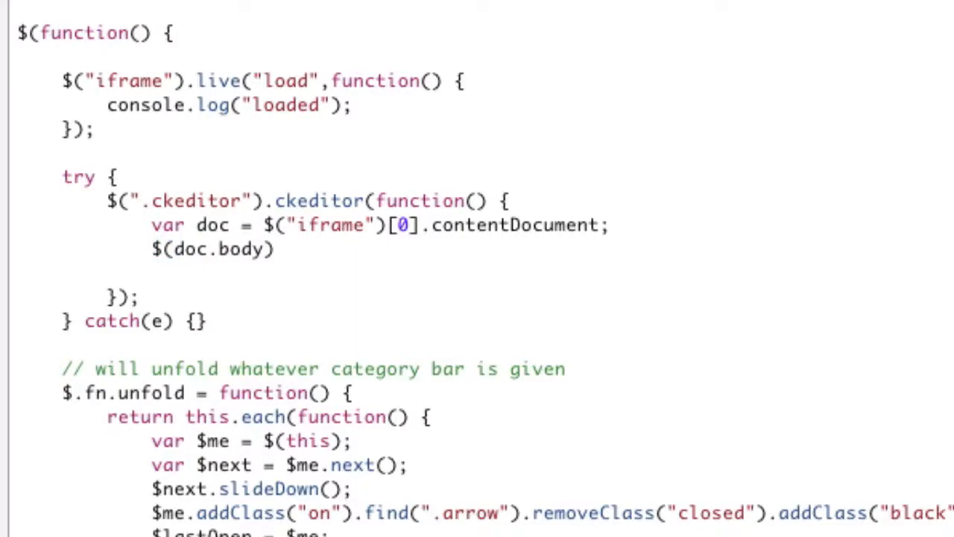
type("cns")
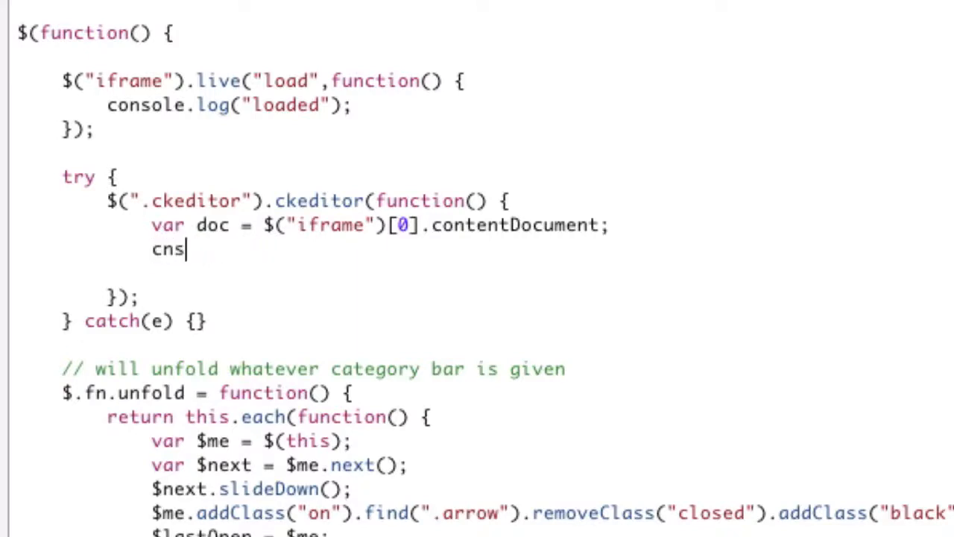
type("onsole.log(d")
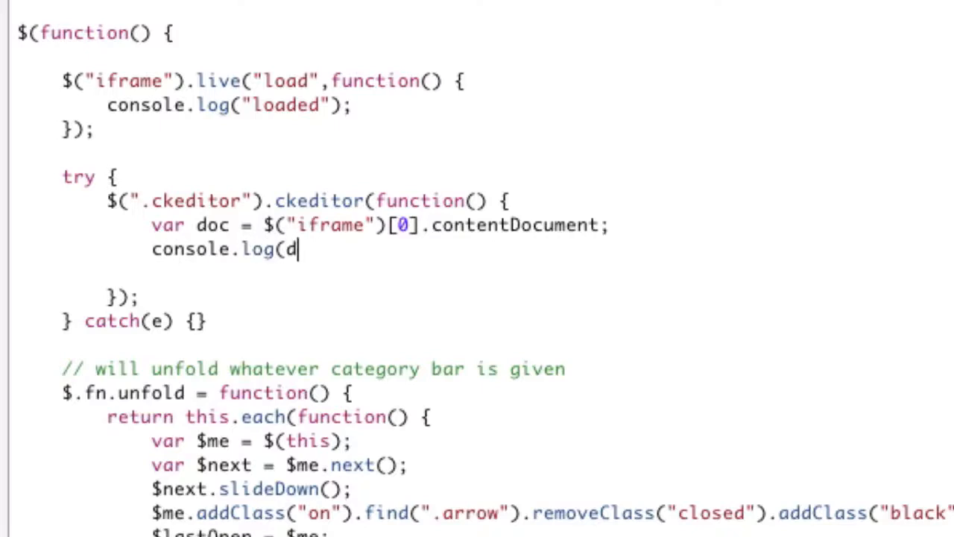
type("oc.body);")
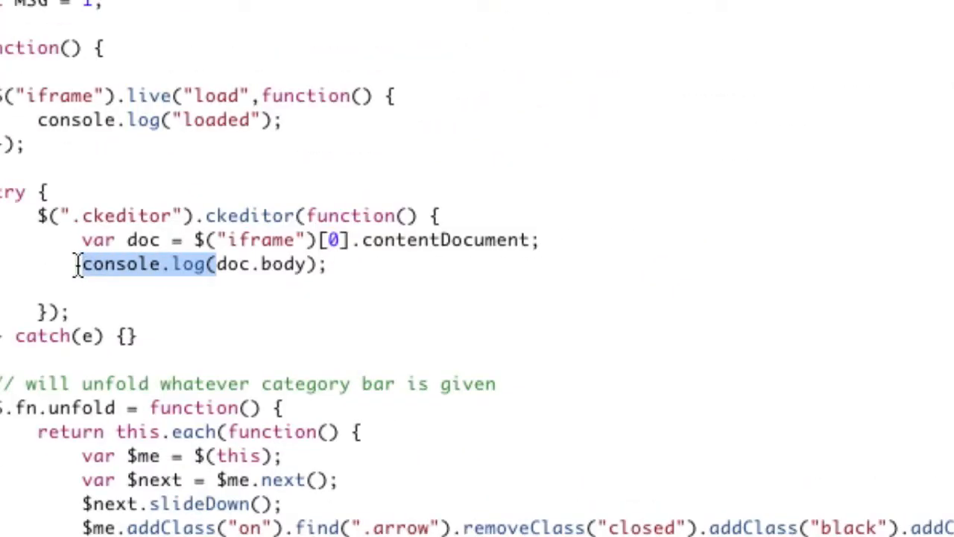
Apply $(doc.body).css() with font-family arial, font-size 11px and font-color orange.
key("Delete")
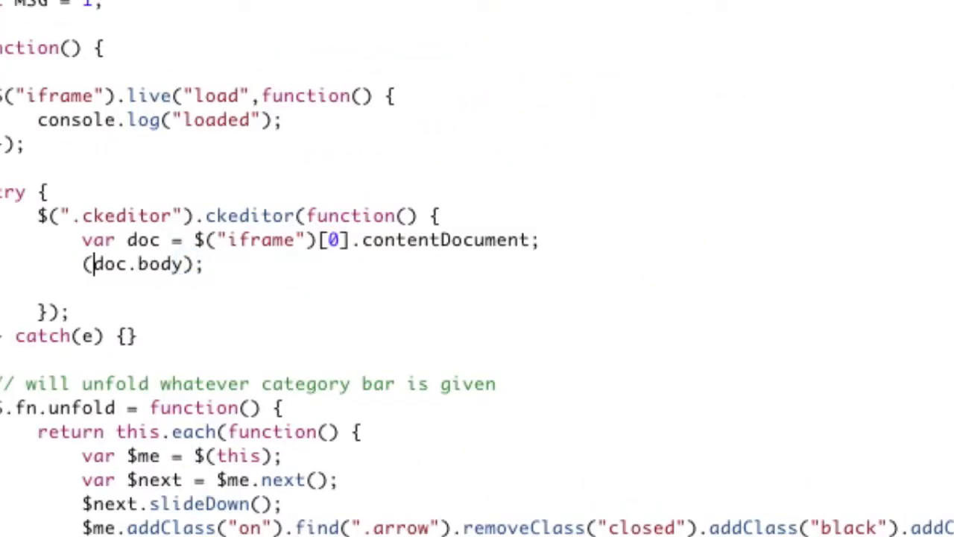
type("$")
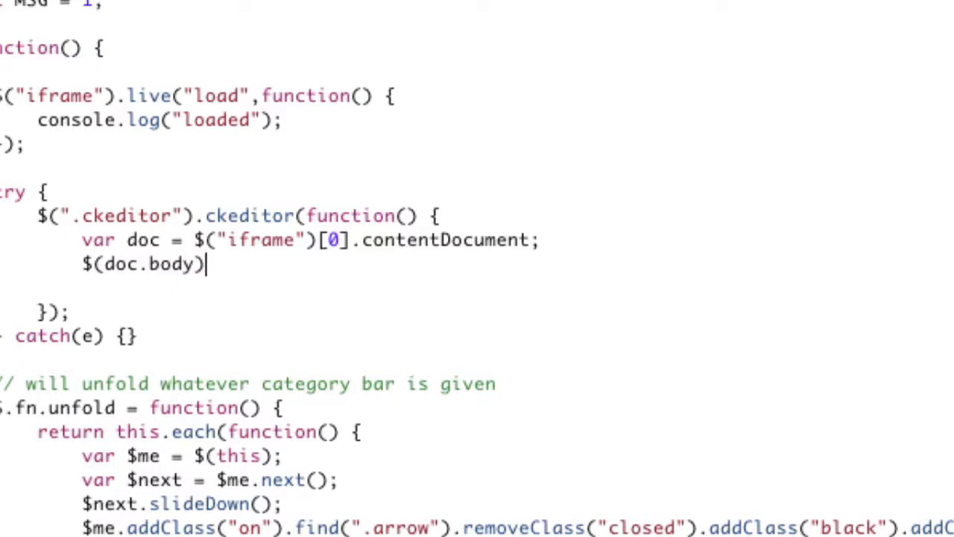
type(".css({")
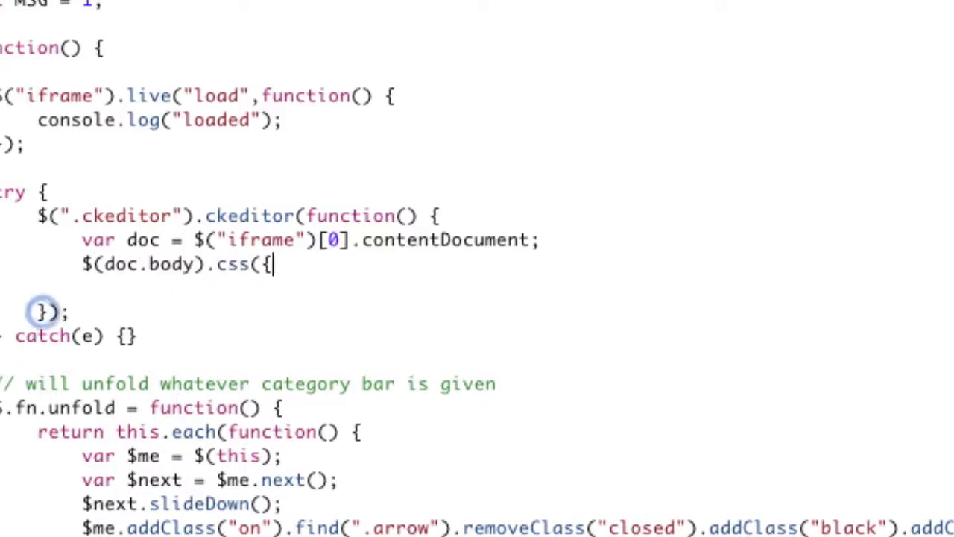
type("\"font-family\",\"arial\",")
type("\"font-color\":\"o")
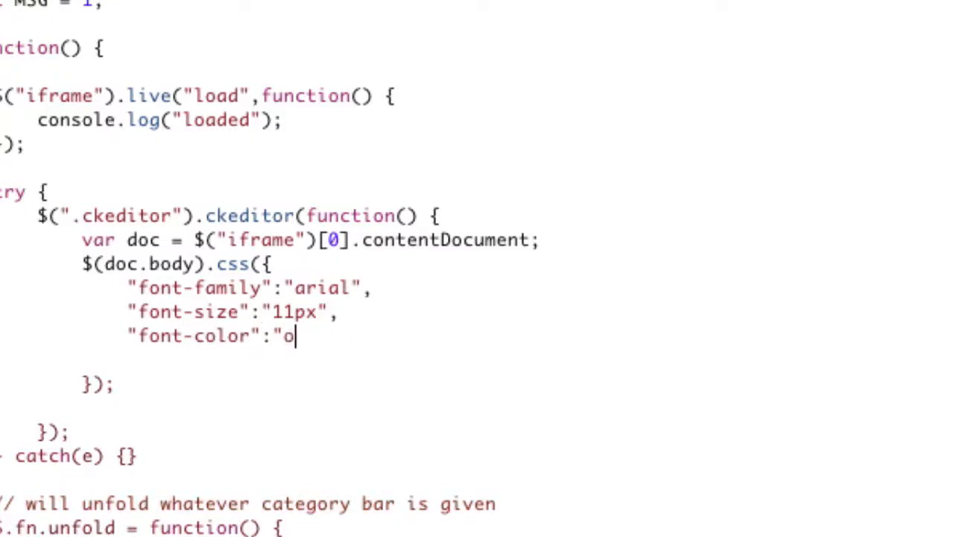
type("range\"")
type("console.log")
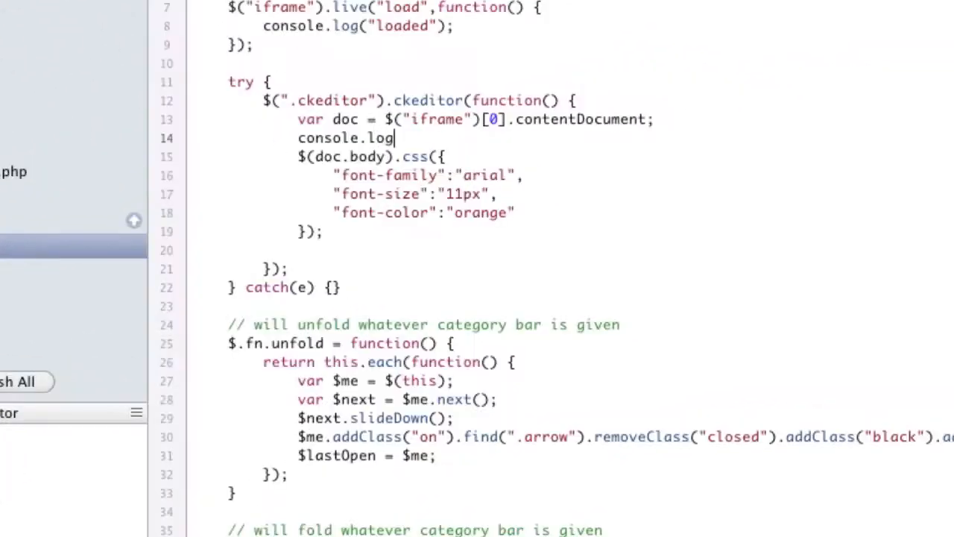
Remove the temporary console.log line and add a comma after the orange entry.
type("( $")
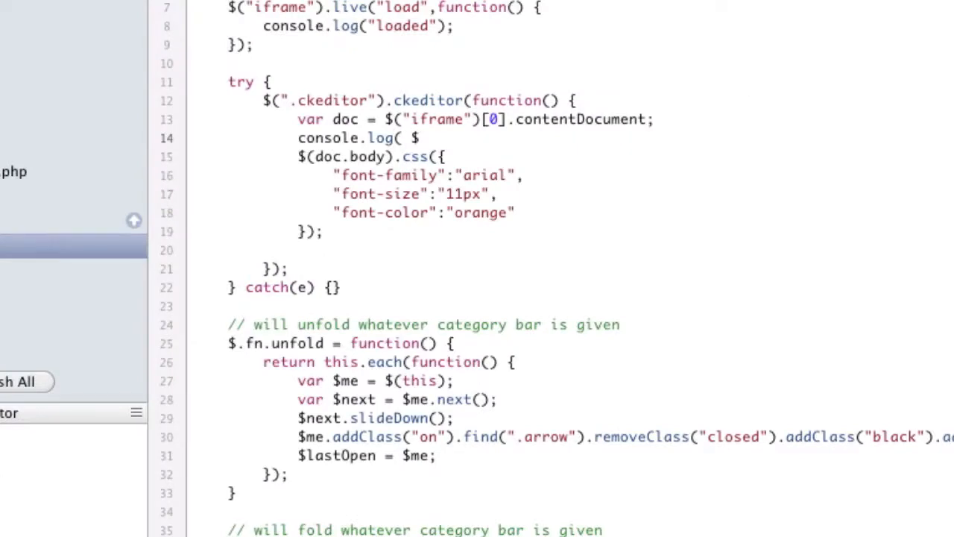
type("$(doc.body")
left_click(424, 212)
type(",")
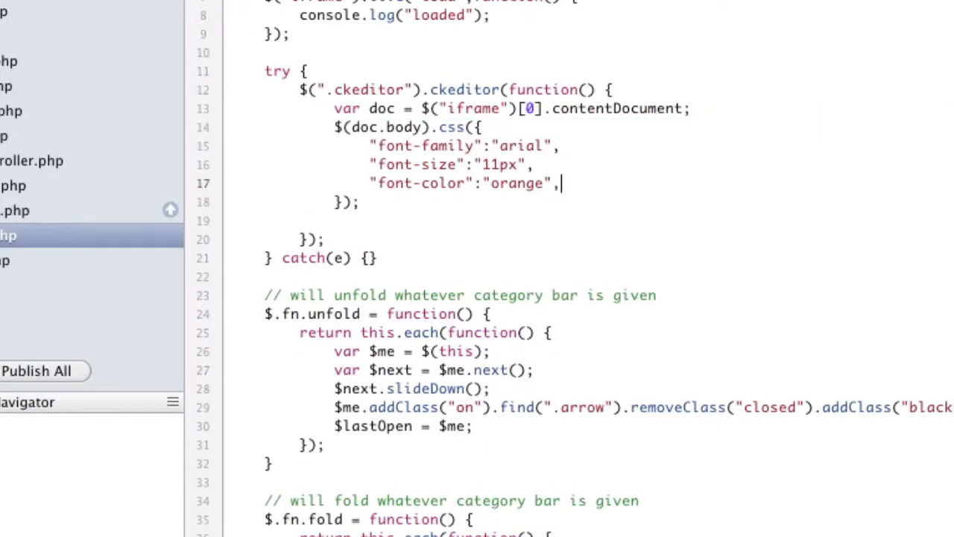
Add "background-color":"black" to the css() object after the font-color entry.
type("\"background")
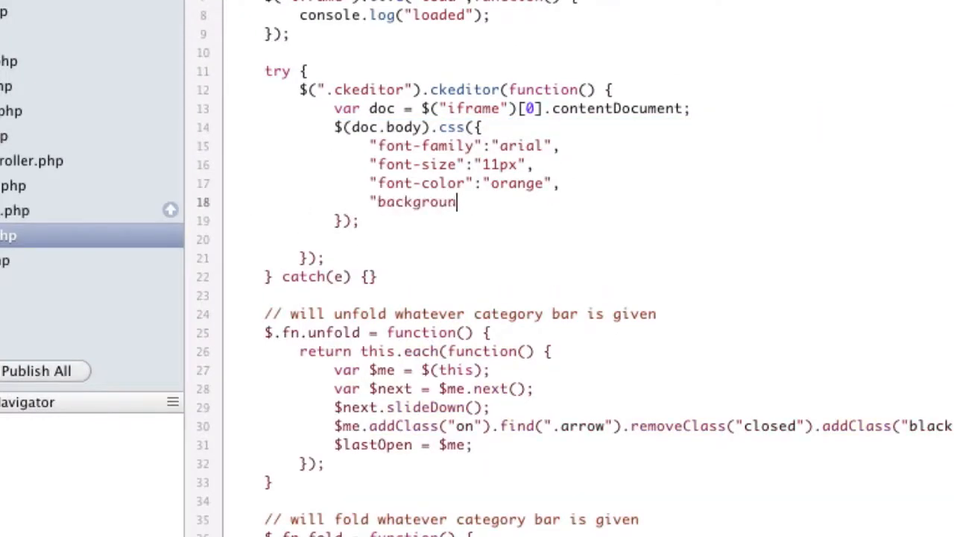
type("d-co")
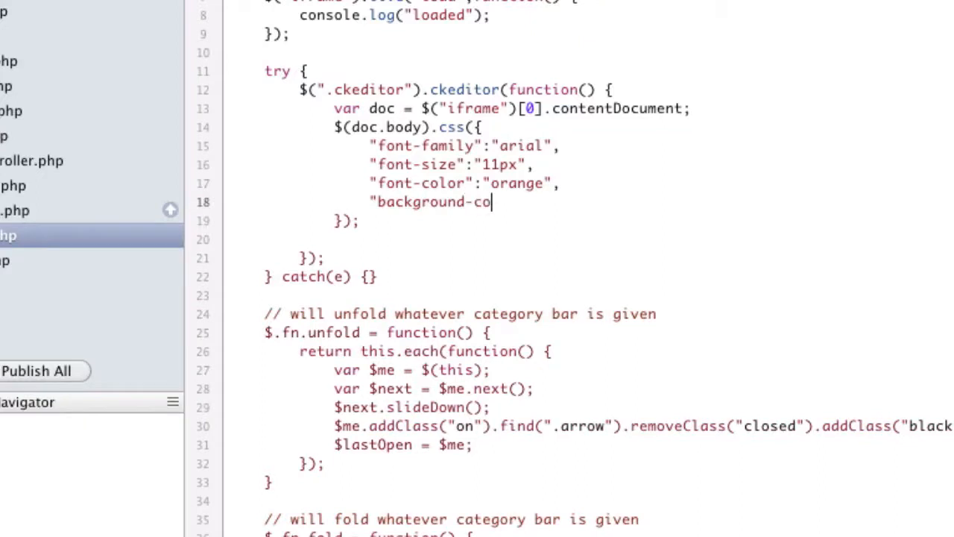
type("lor\",\"black")
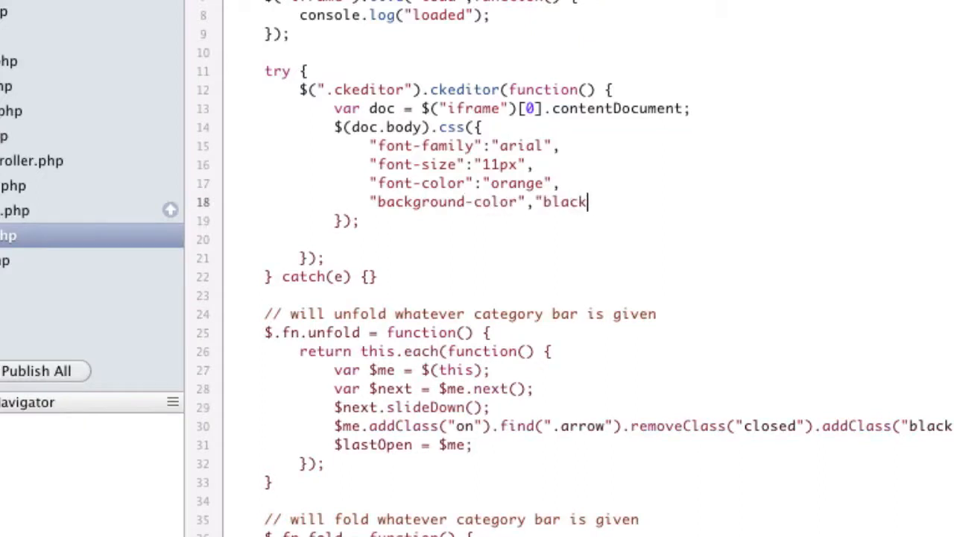
type("\"")
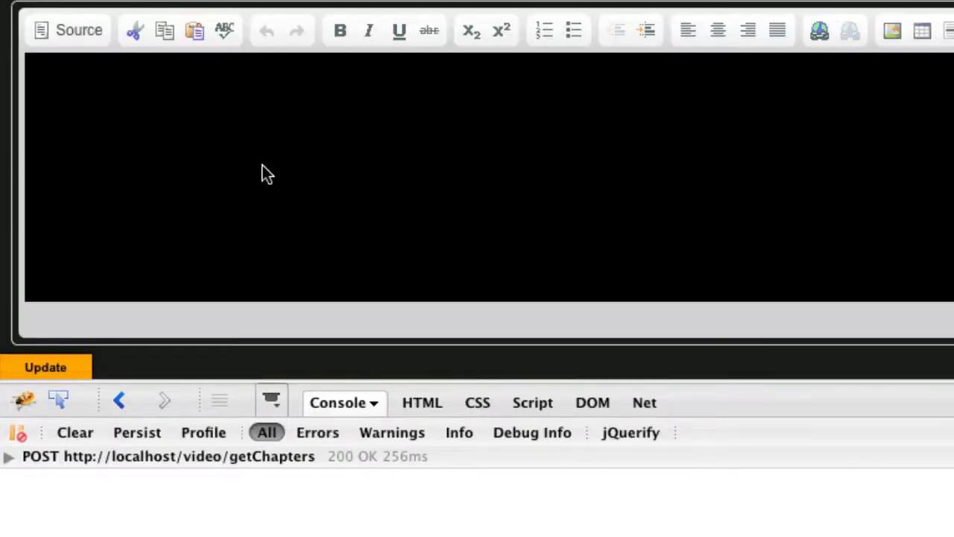
type("asdfasd")
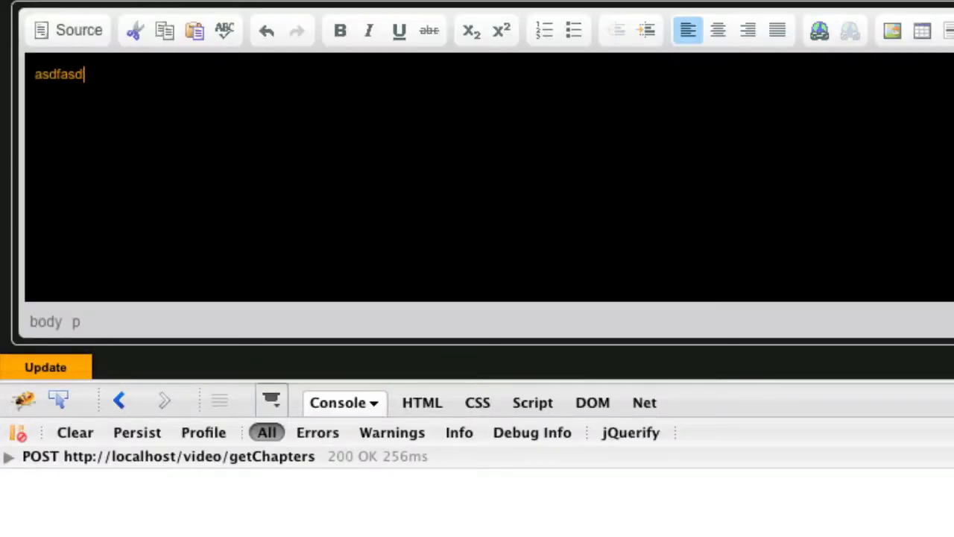
key("Backspace")
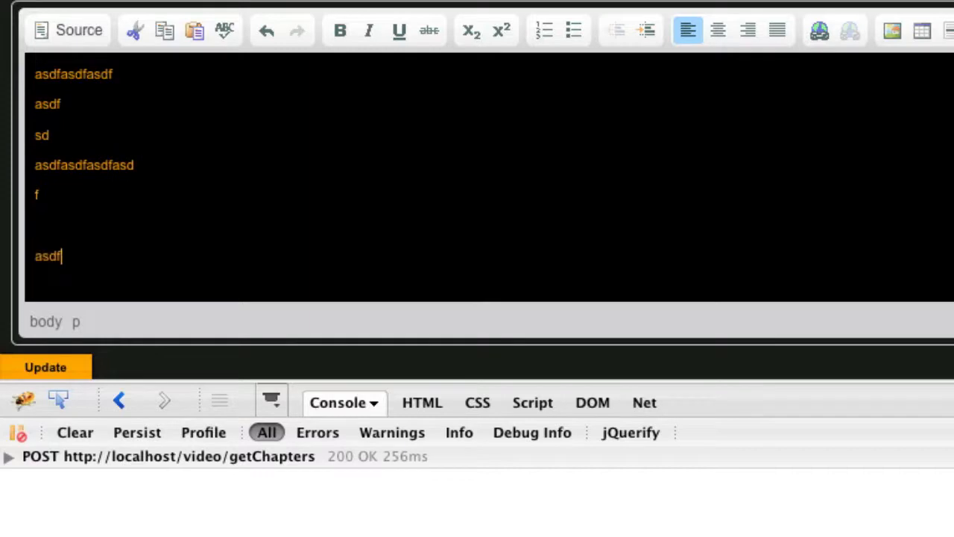
type("dsfasdf")
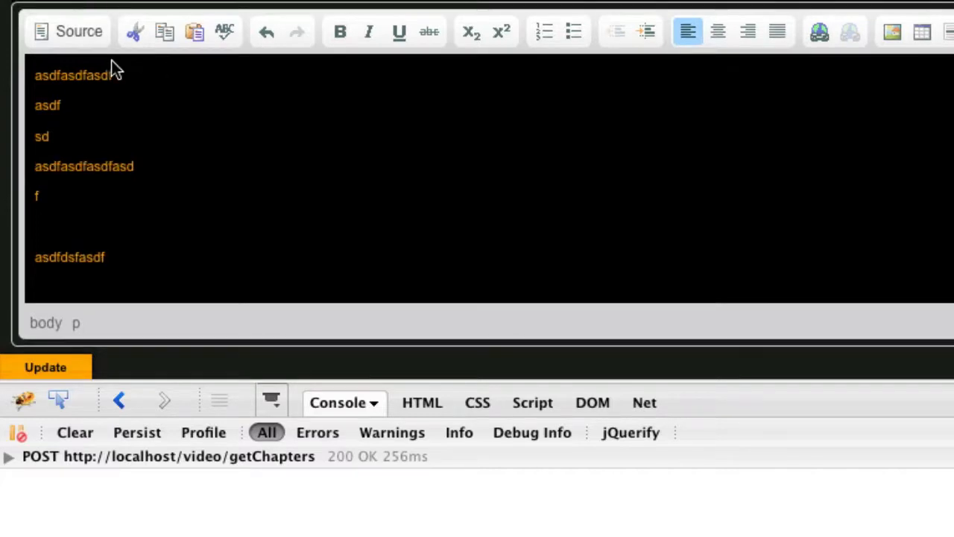
type("asdfasd")
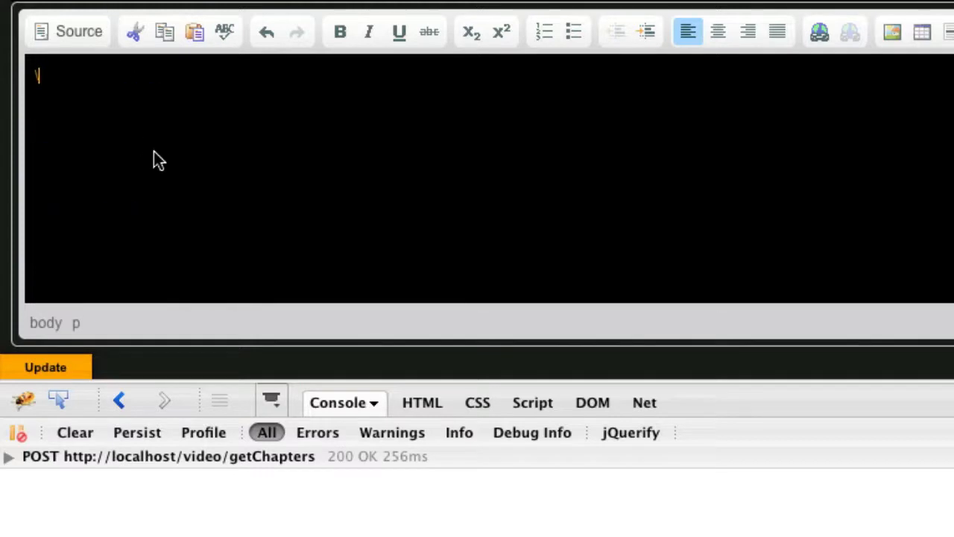
mouse_move(80, 410)
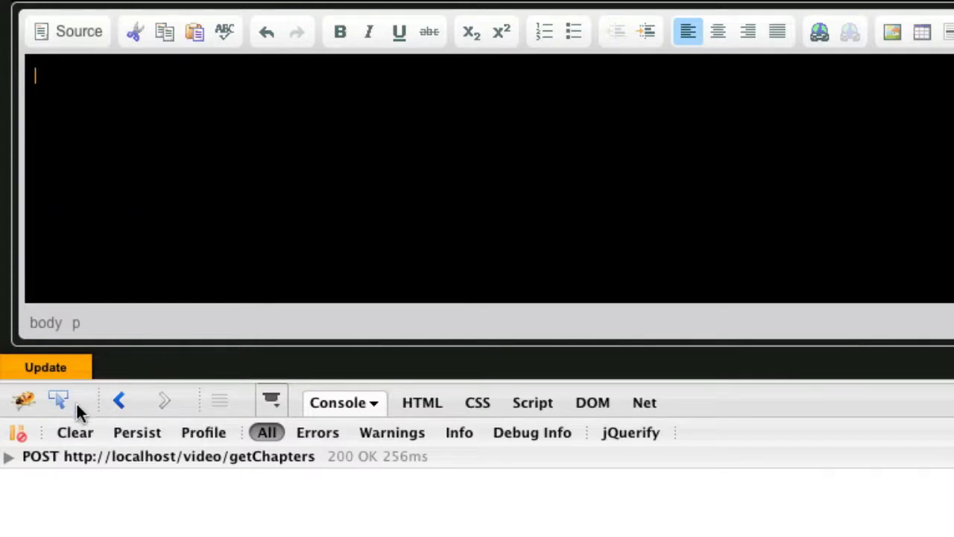
Inspect the middle editor paragraph with Firebug to view its box layout.
left_click(422, 402)
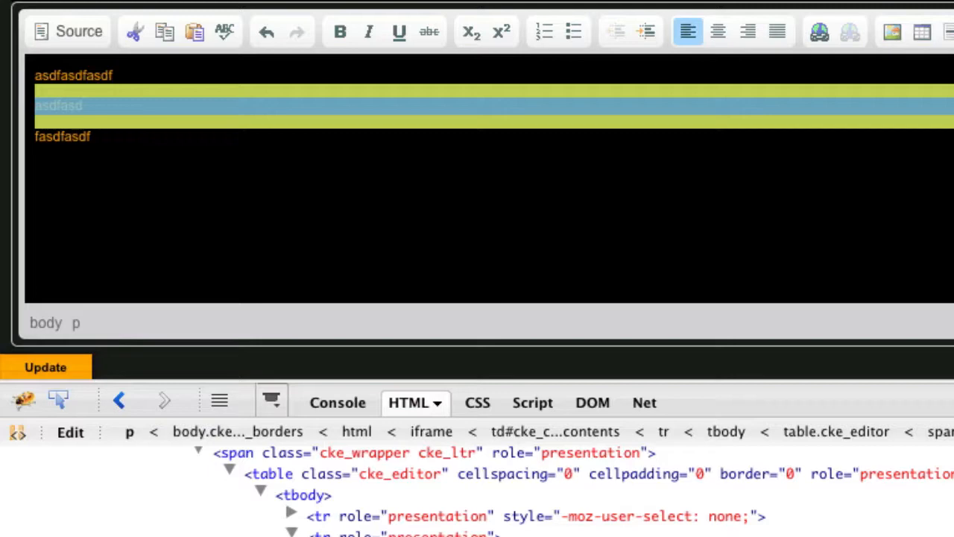
left_click(509, 227)
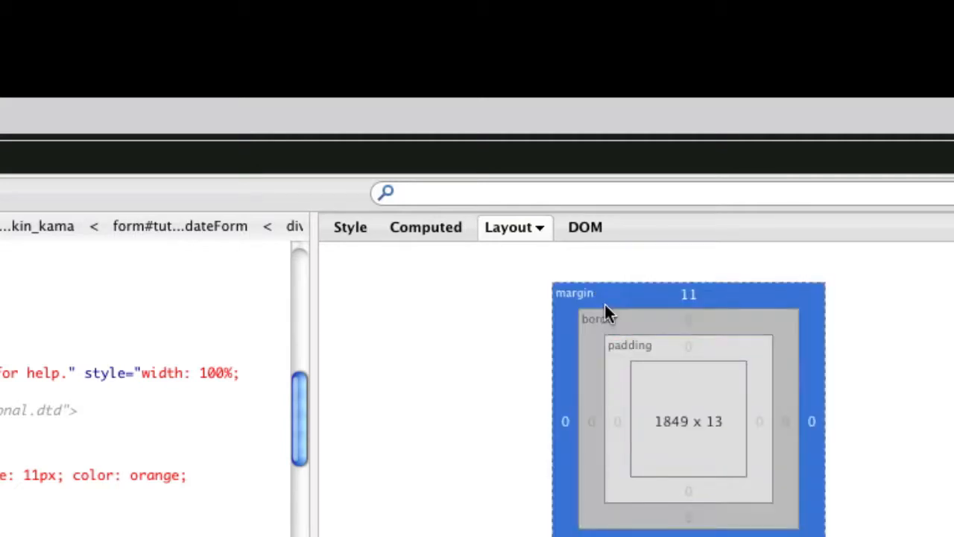
mouse_move(625, 298)
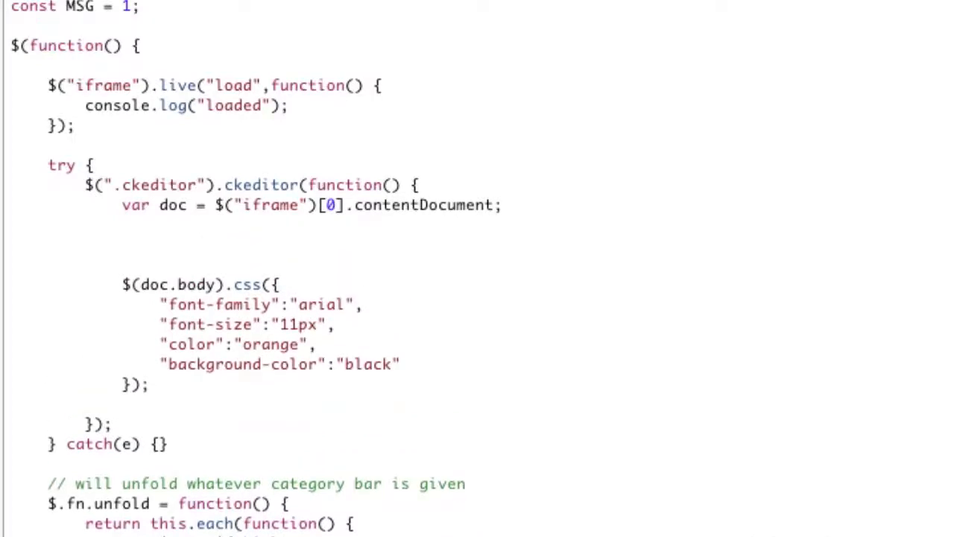
Insert console.log(doc.styleSheets); after the var doc line.
type("console.lo")
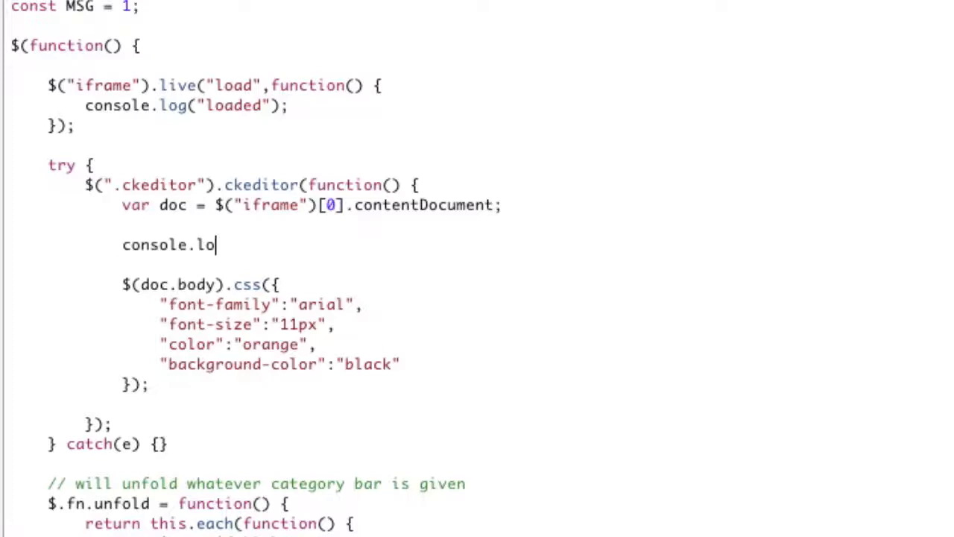
type("g();")
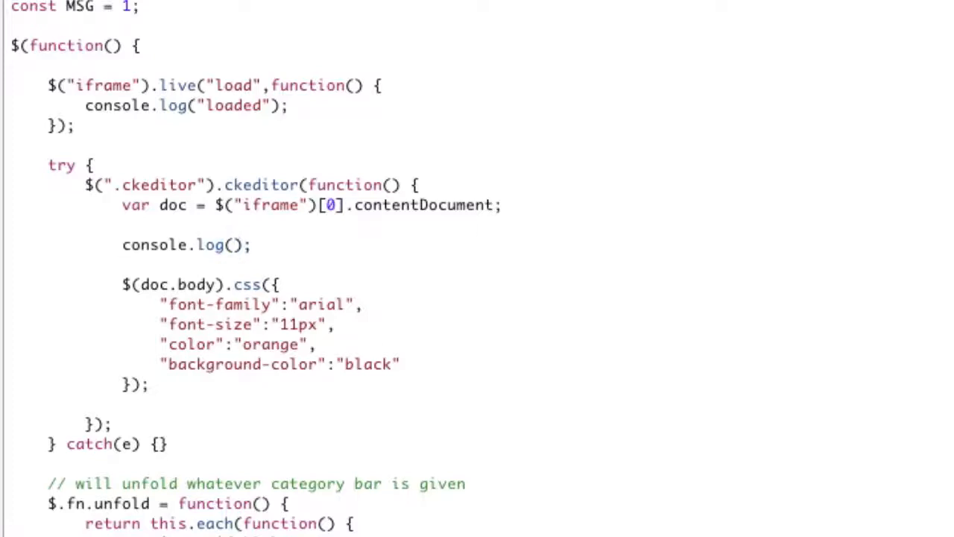
type("doc.style")
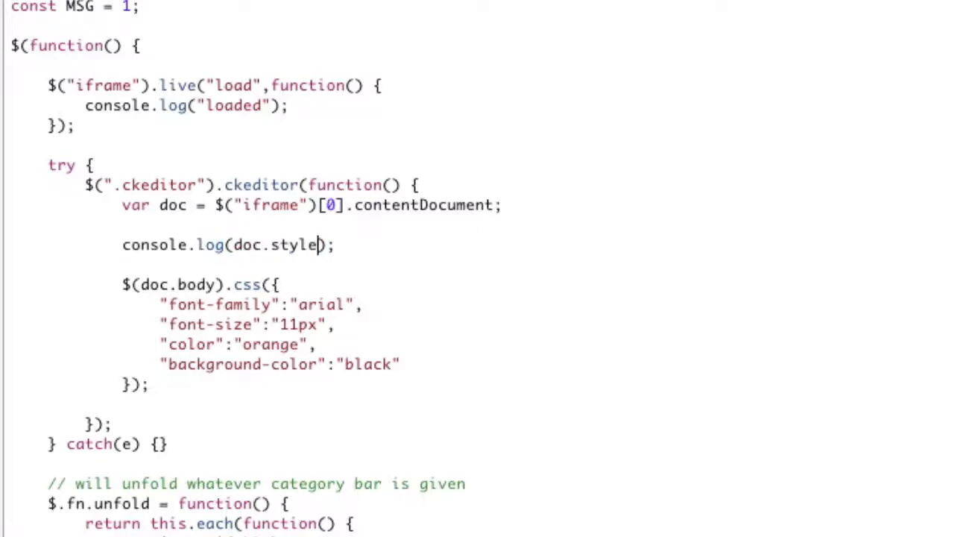
type("Sheets")
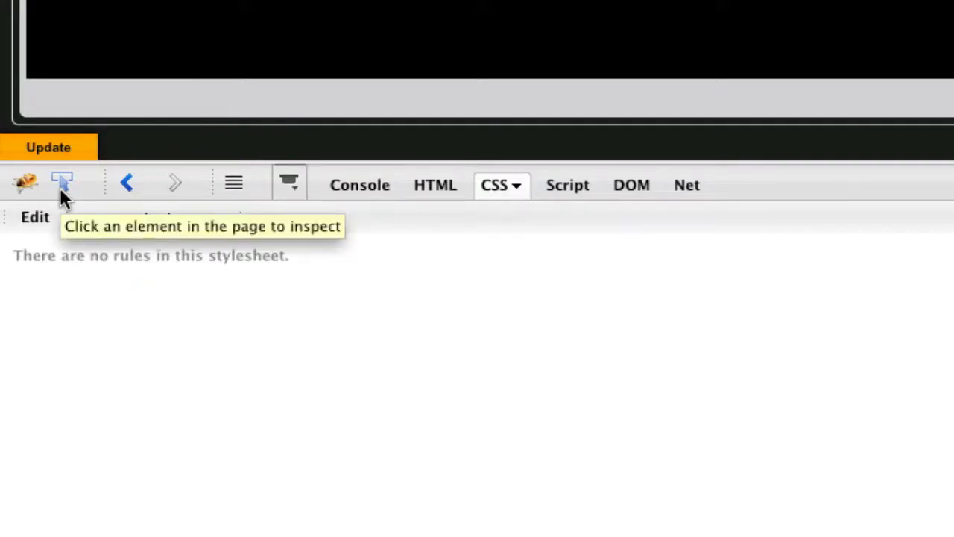
left_click(434, 184)
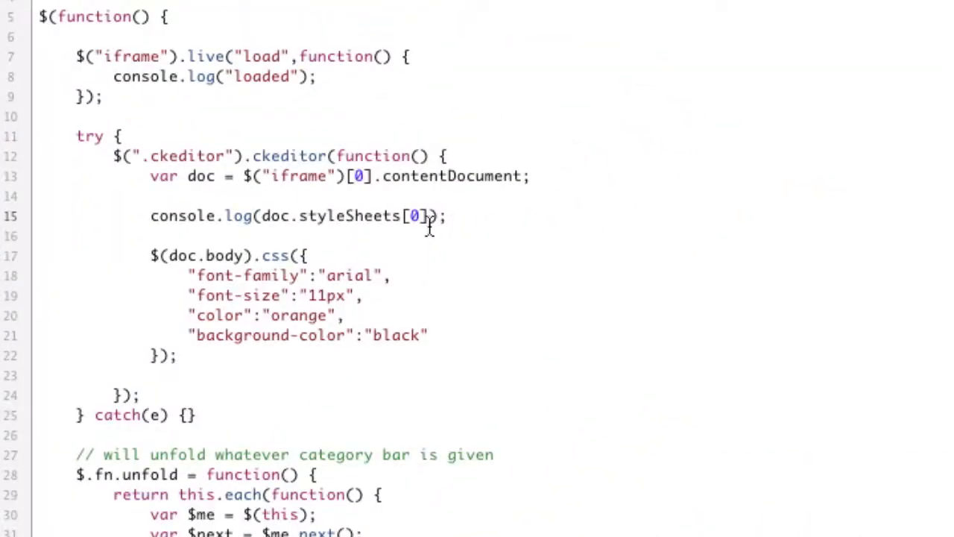
Edit the callback line to call doc.styleSheets[0].insertRule("p{margin:0px}", 0) instead of logging.
type(".insertR")
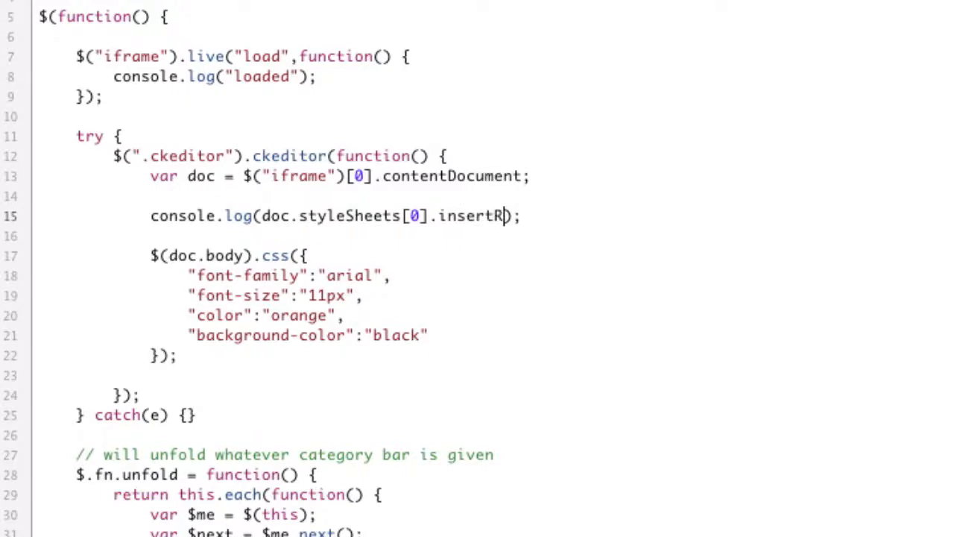
type("ule")
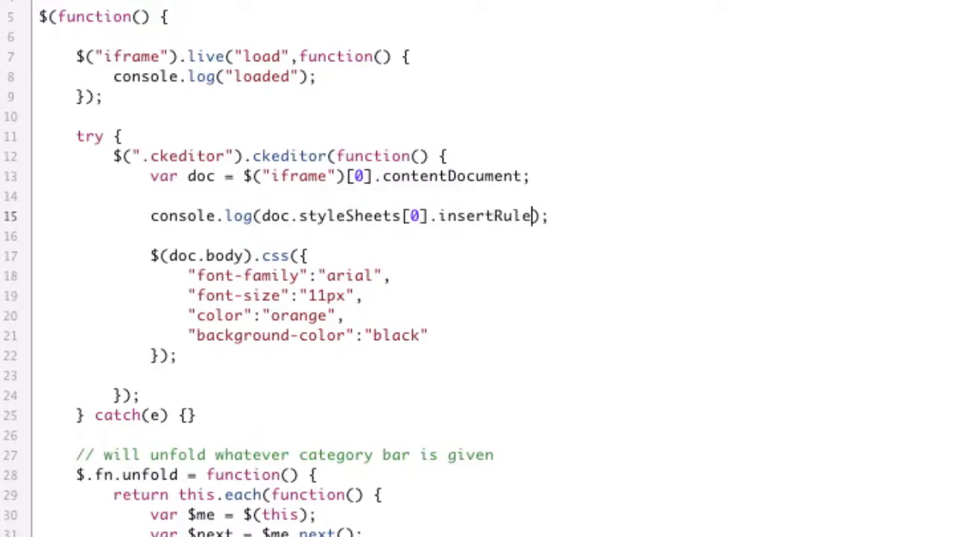
type("(\"\")")
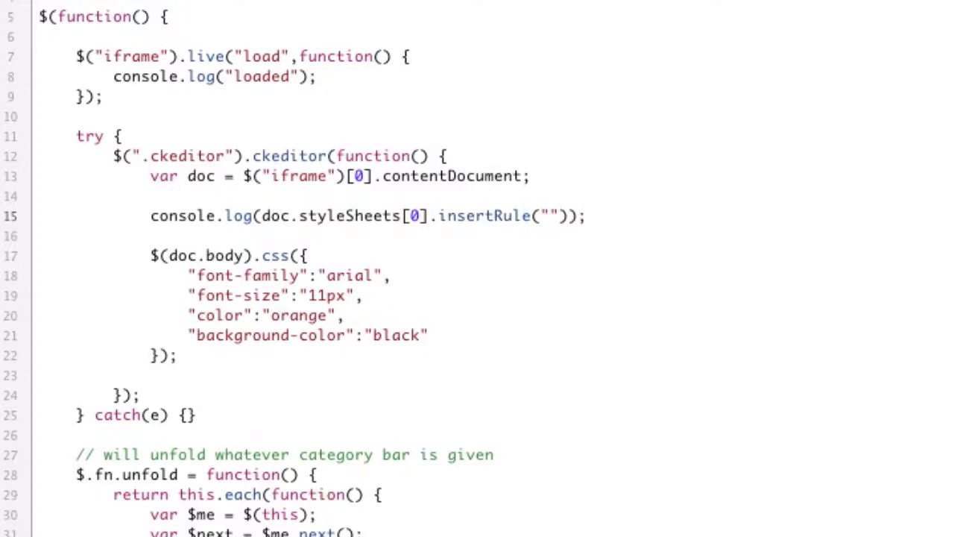
type("p{}")
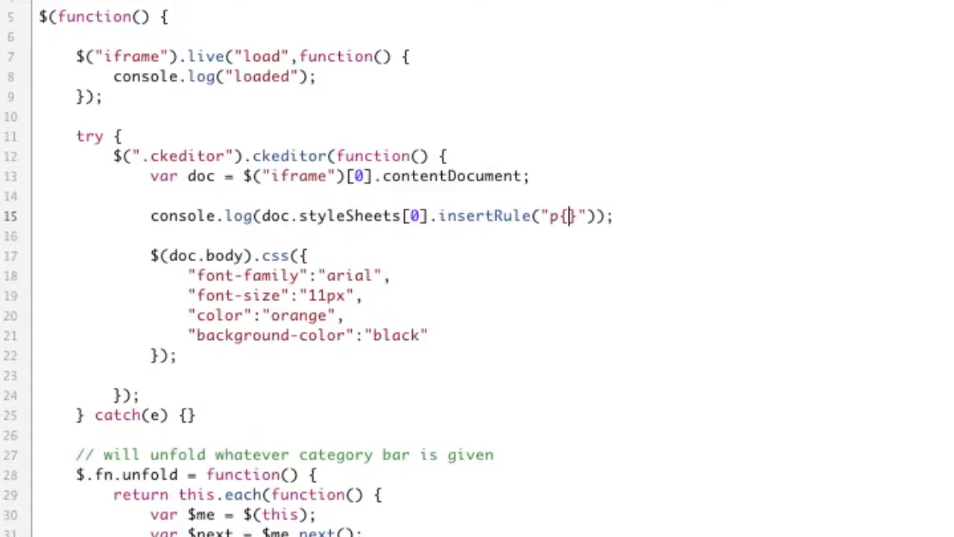
type("margin:")
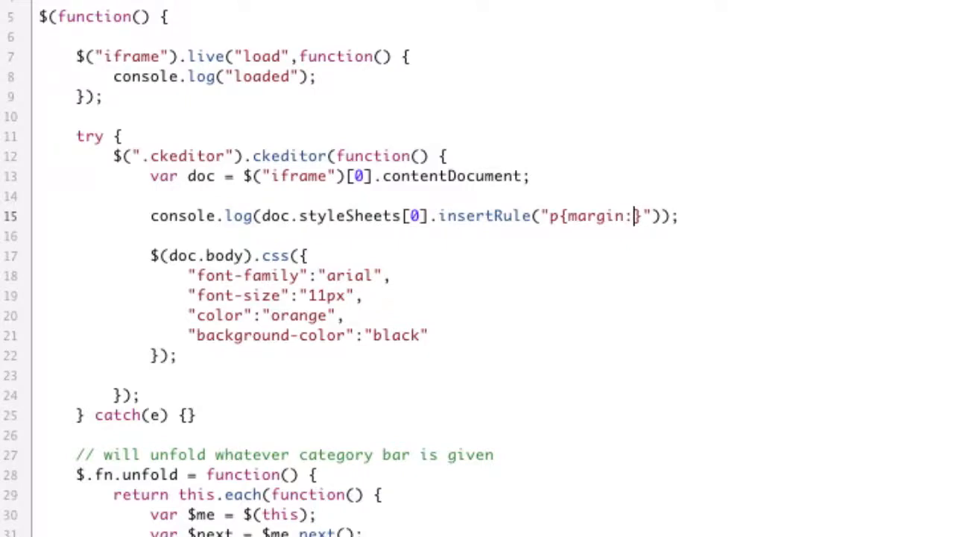
type("px")
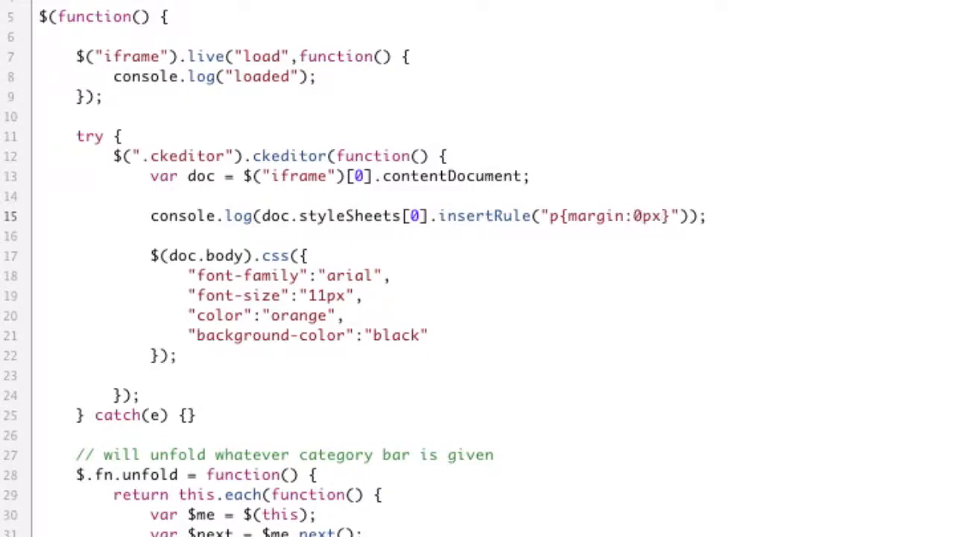
left_click(674, 216)
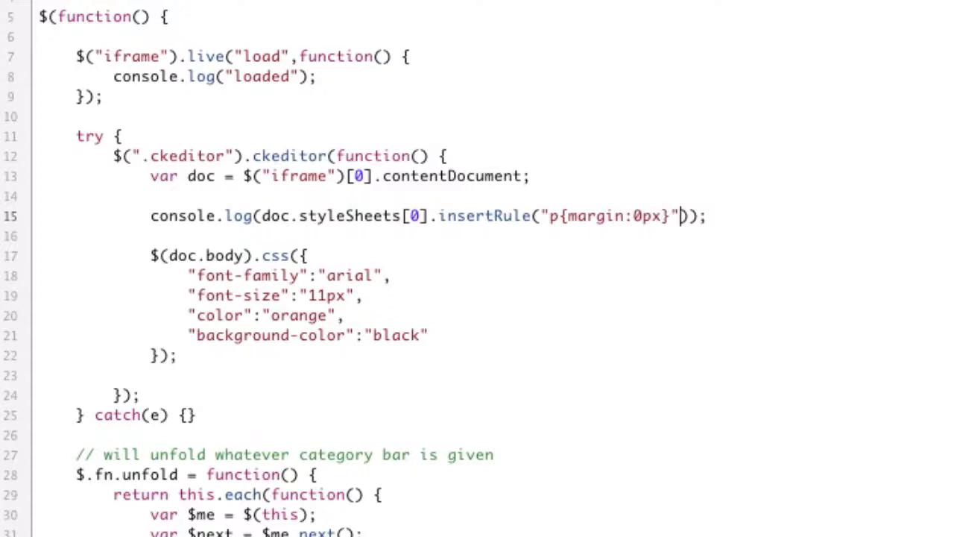
type(",0")
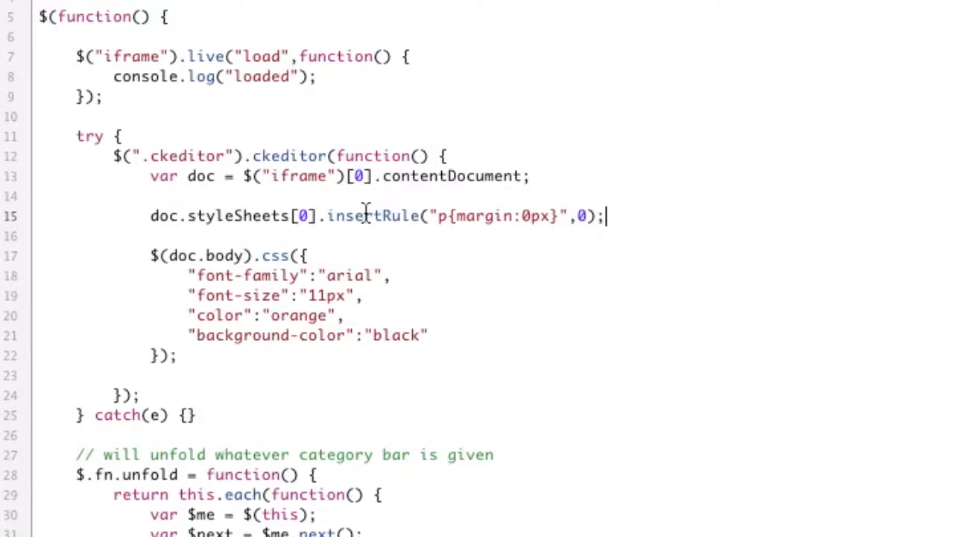
mouse_move(139, 251)
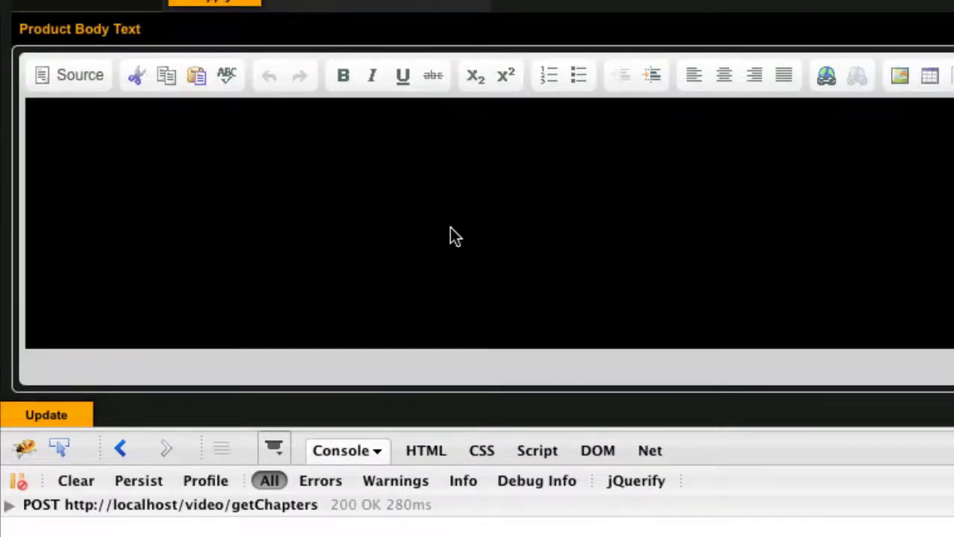
Type three test lines into the reloaded CKEditor to check paragraphs sit without gaps.
type("sdfasdfasdf")
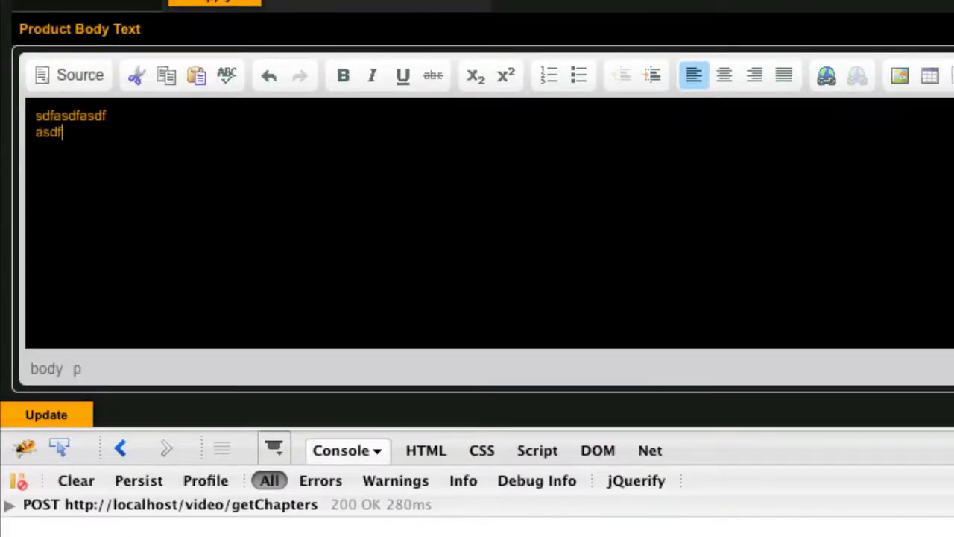
type("asdfasdfasdf")
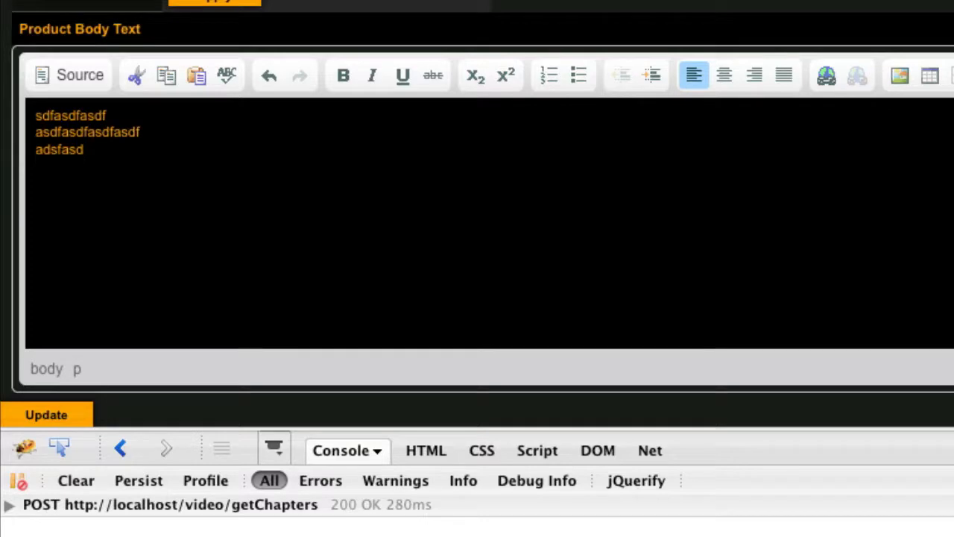
type("asdfasdfasdfdsf")
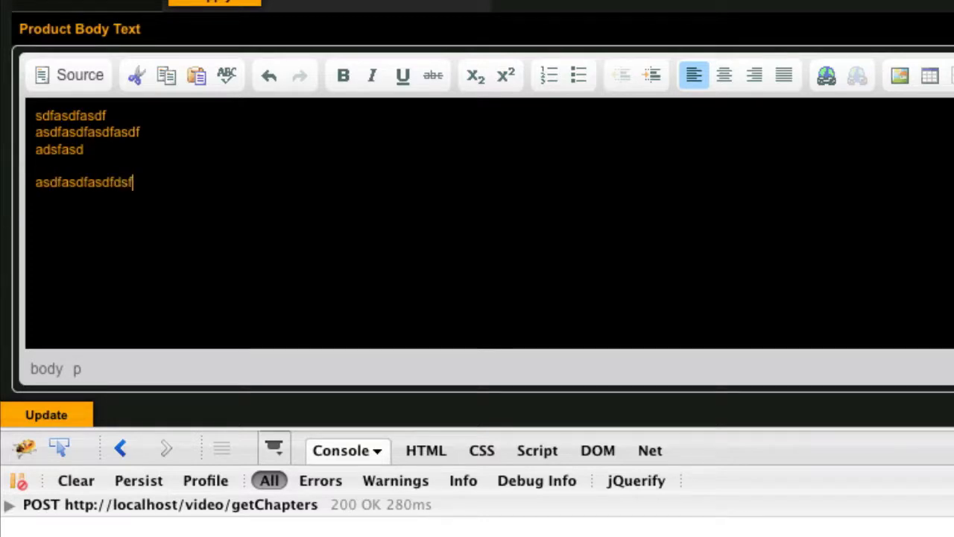